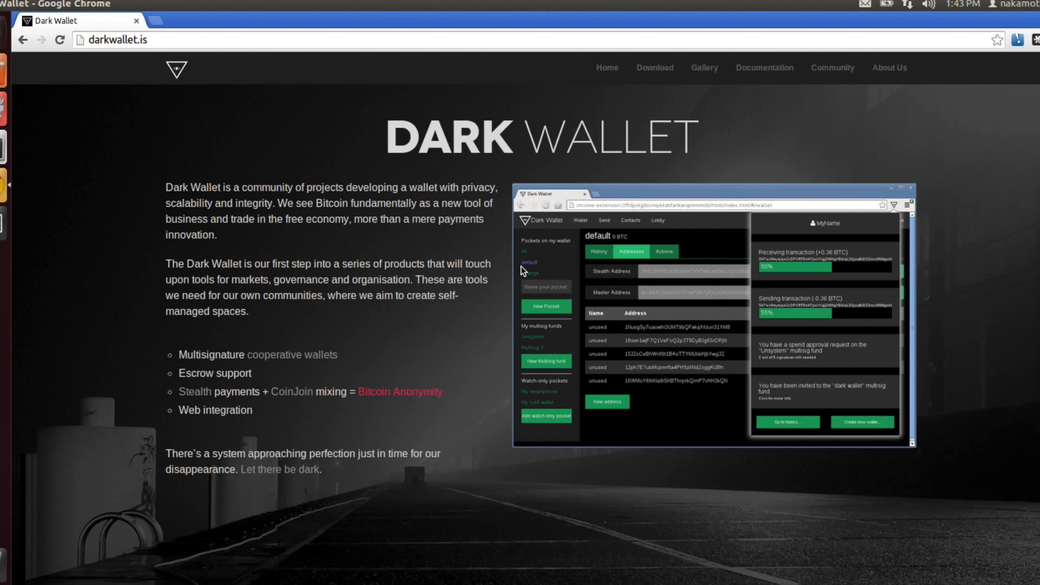
pyautogui.moveTo(517, 270)
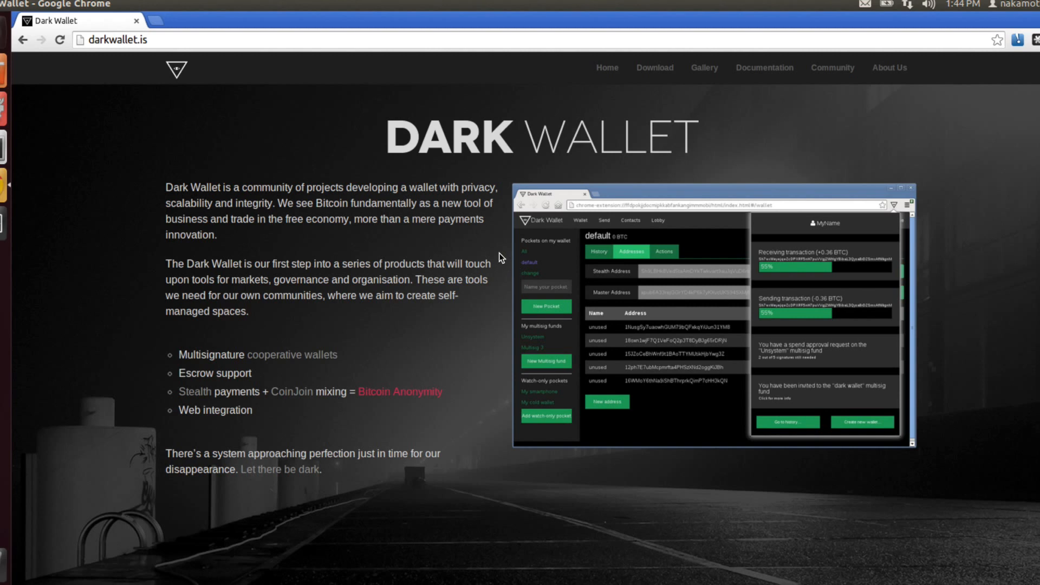
pyautogui.moveTo(316, 152)
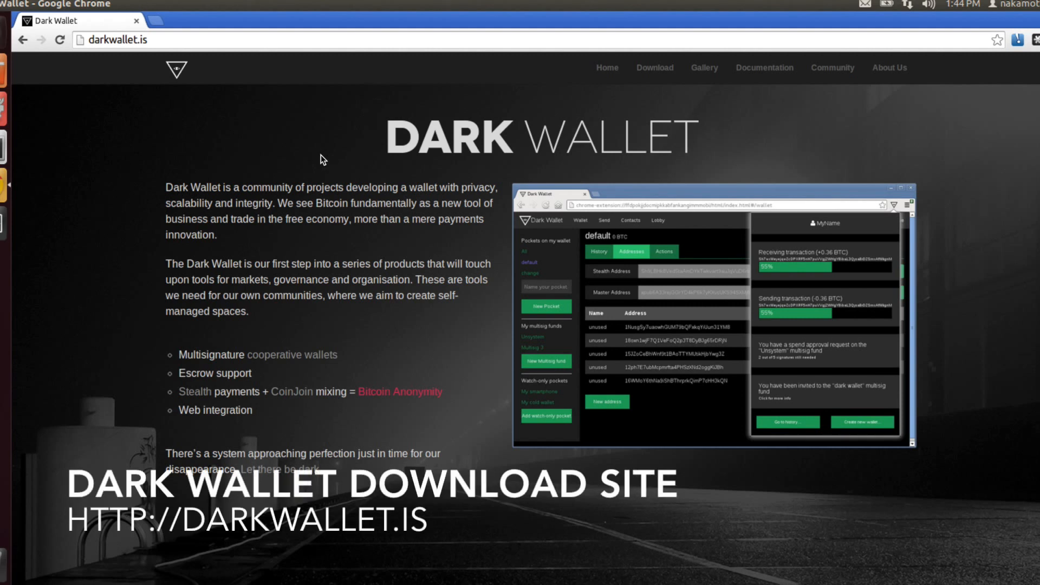
pyautogui.moveTo(715, 85)
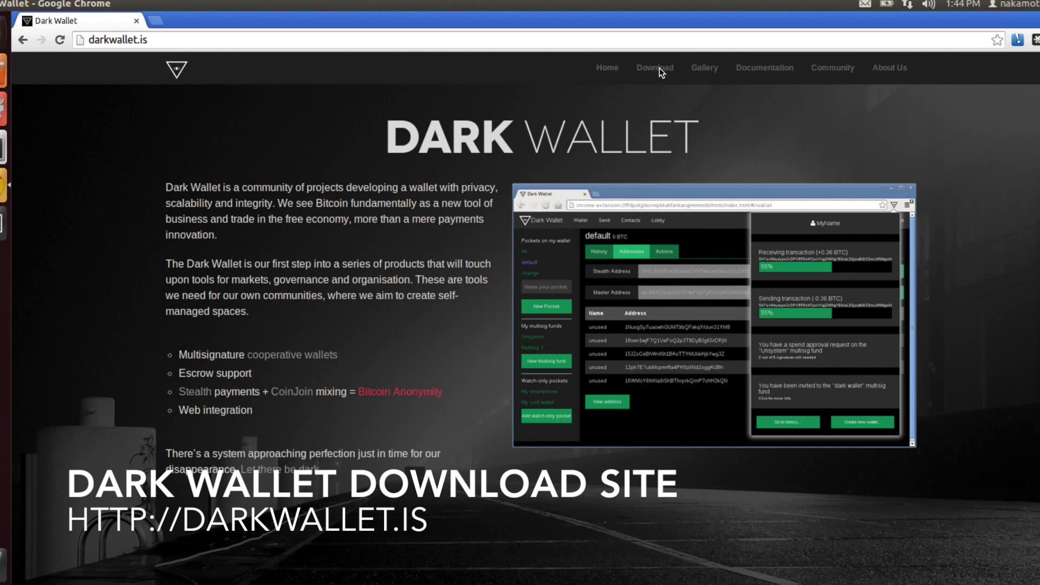
# Step: Download darkwallet-0.1.0.zip as 'Source code (zip)' from the Dark Wallet Alpha GitHub release
pyautogui.click(655, 67)
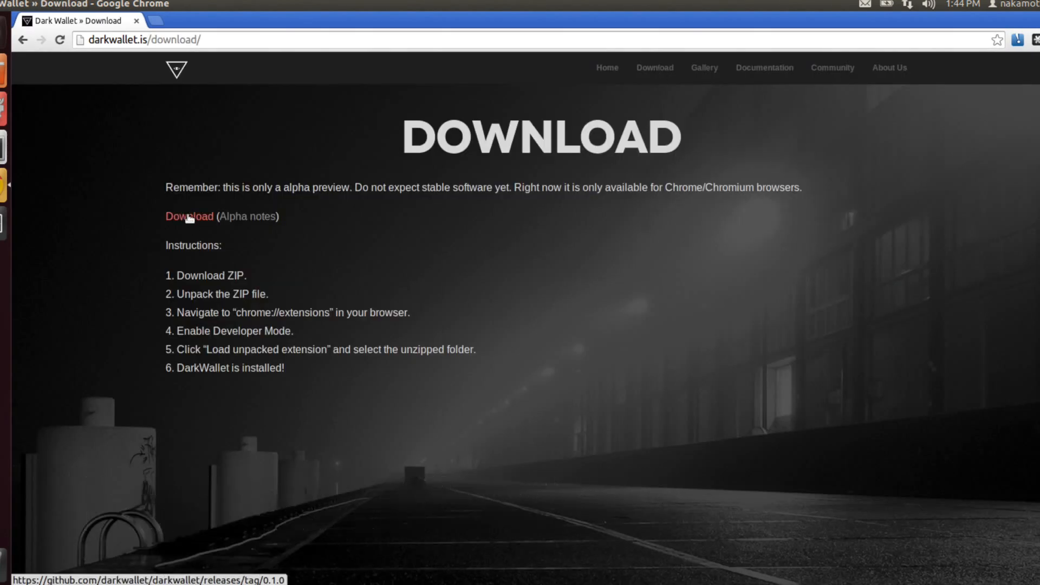
pyautogui.click(189, 215)
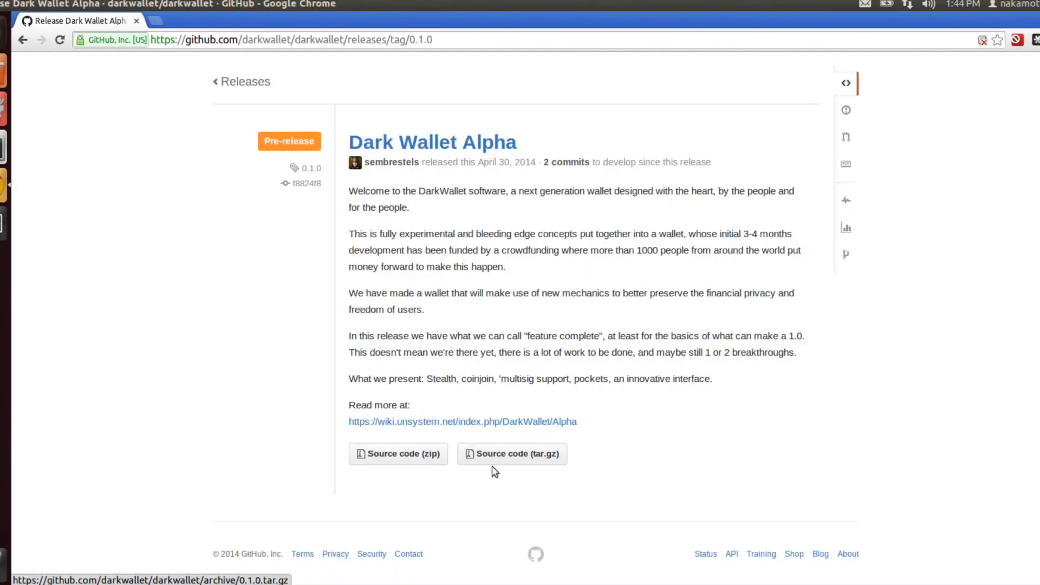
pyautogui.moveTo(516, 461)
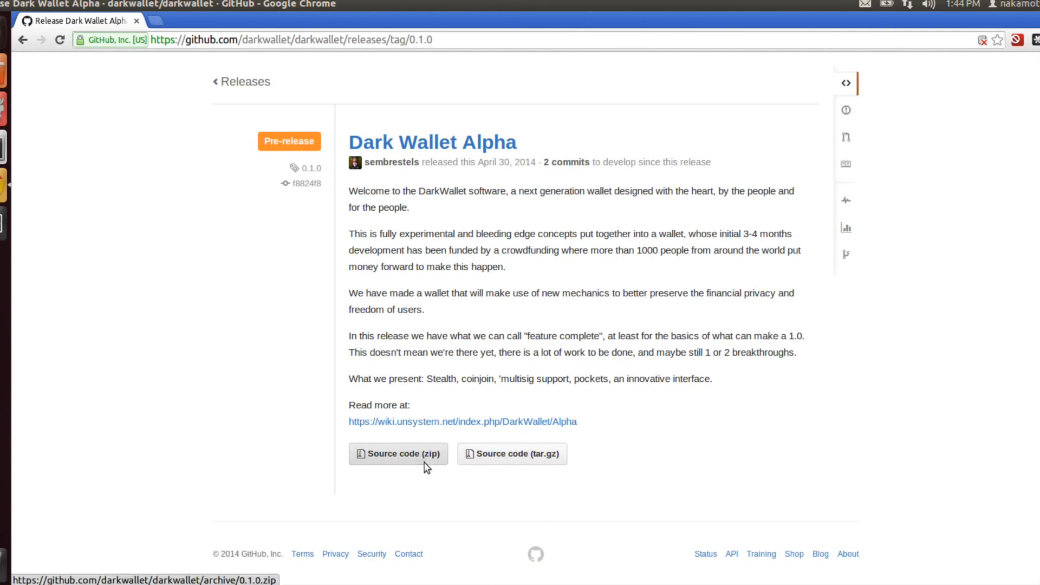
pyautogui.click(398, 454)
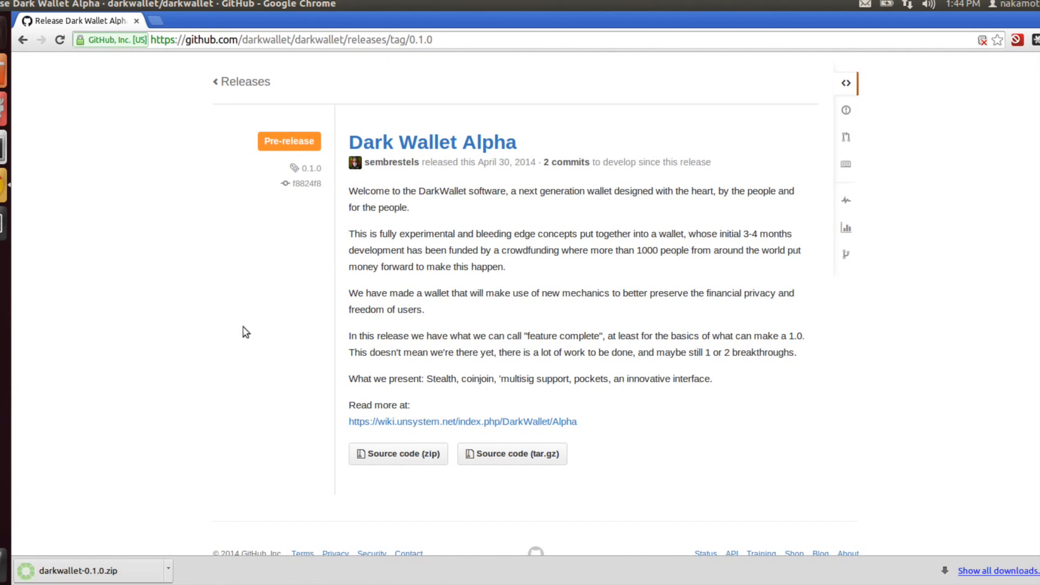
pyautogui.moveTo(96, 167)
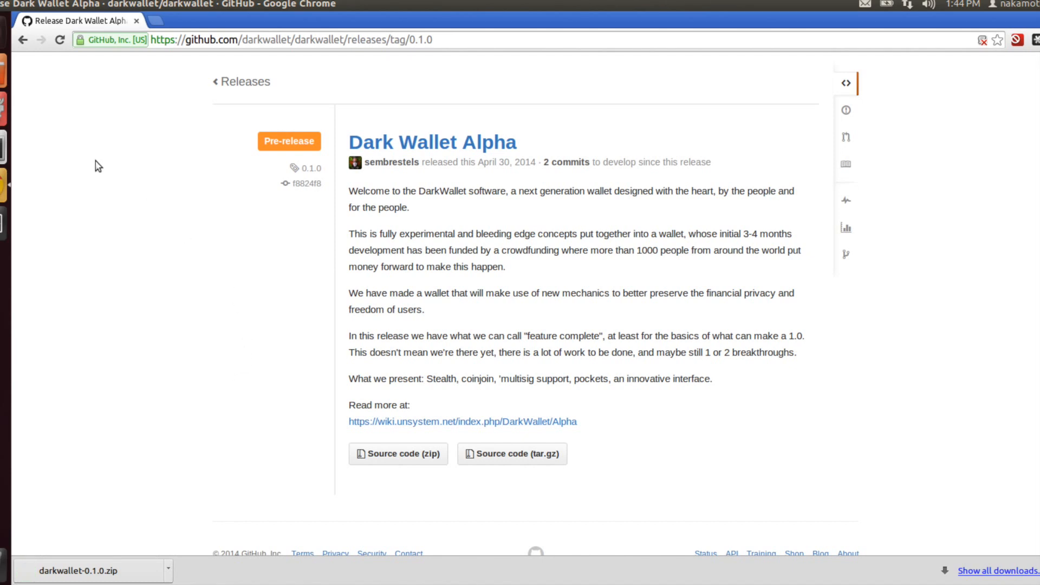
pyautogui.moveTo(3, 71)
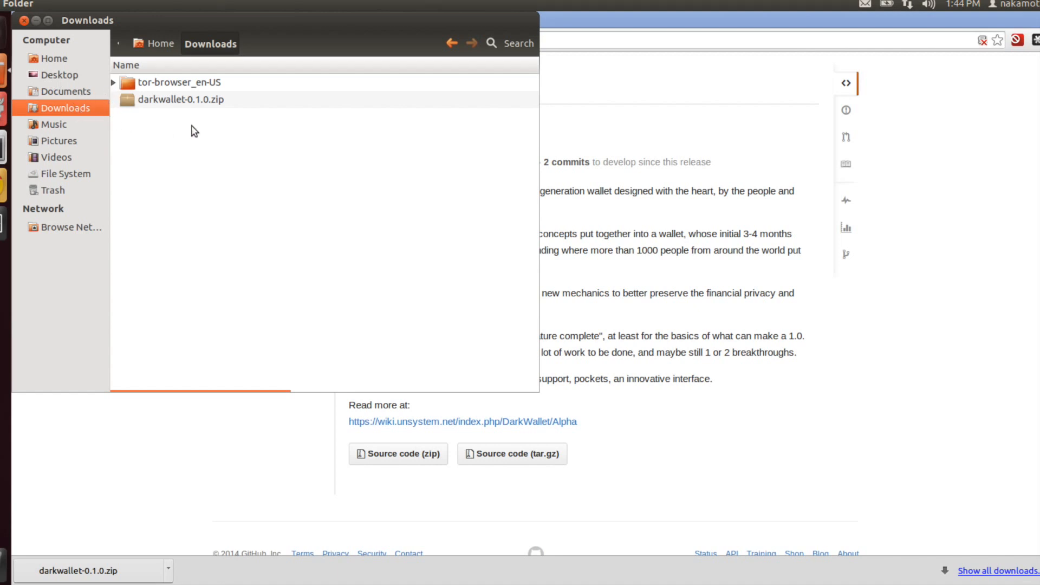
# Step: Extract darkwallet-0.1.0.zip into the Downloads folder
pyautogui.click(180, 100)
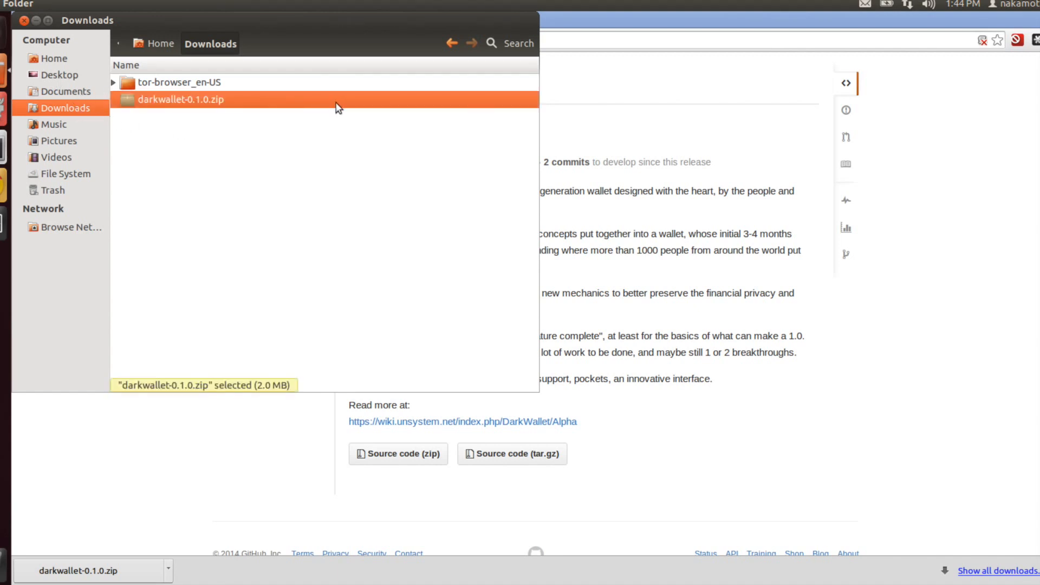
pyautogui.moveTo(291, 111)
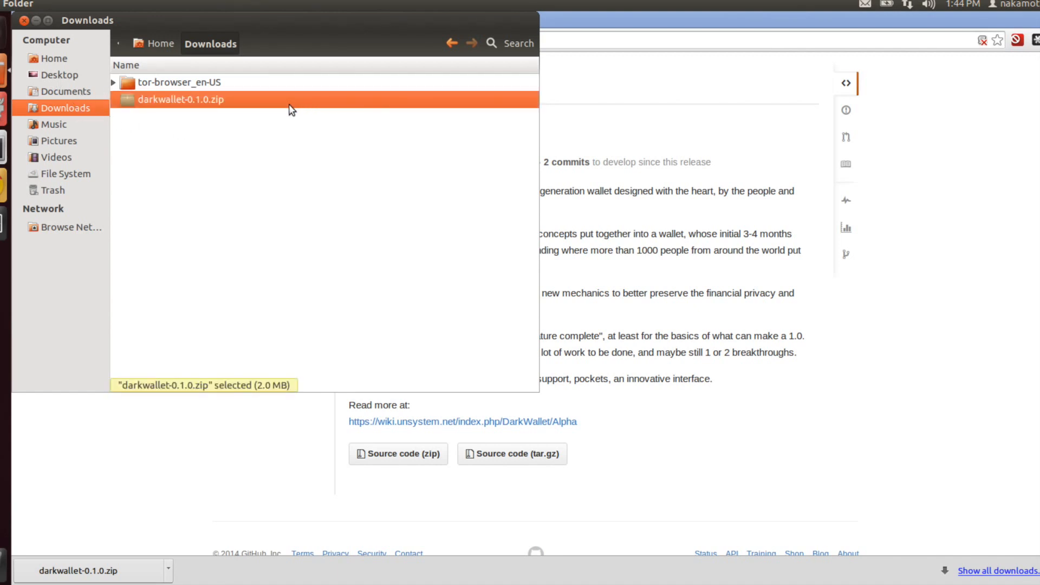
pyautogui.moveTo(282, 106)
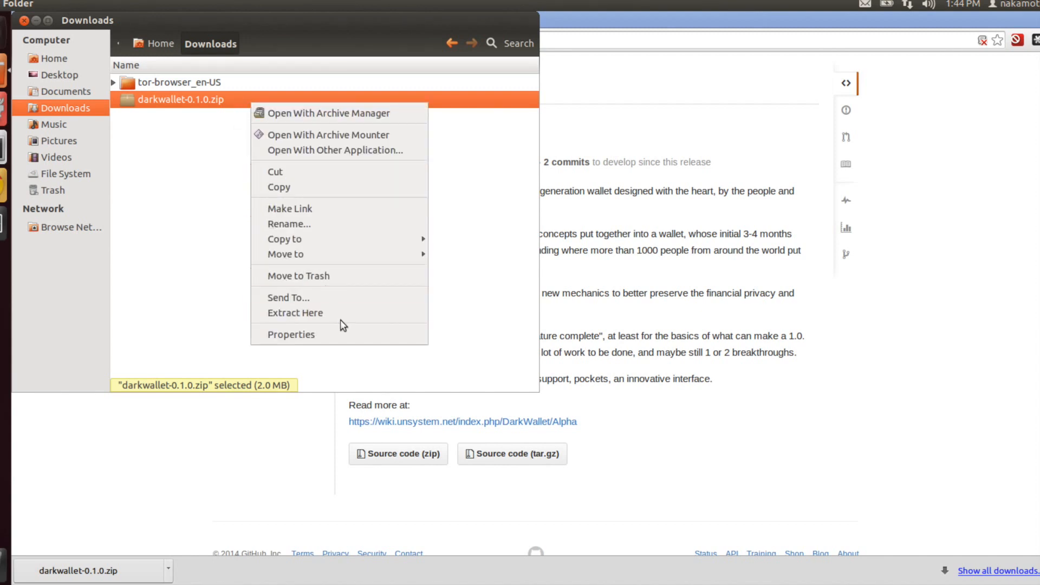
pyautogui.click(330, 114)
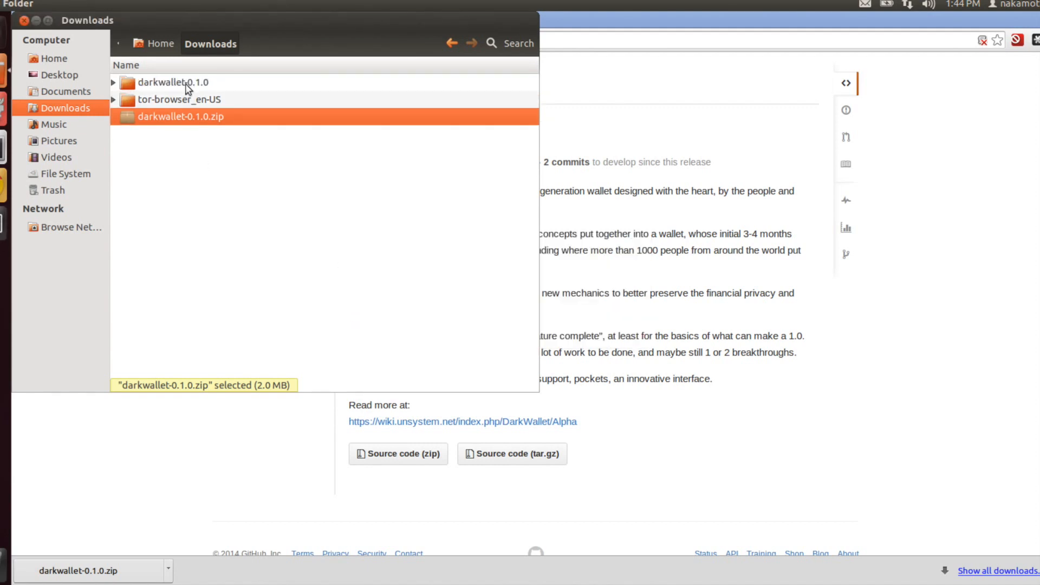
# Step: Open README.md from the extracted darkwallet-0.1.0 folder in the text editor
pyautogui.click(171, 83)
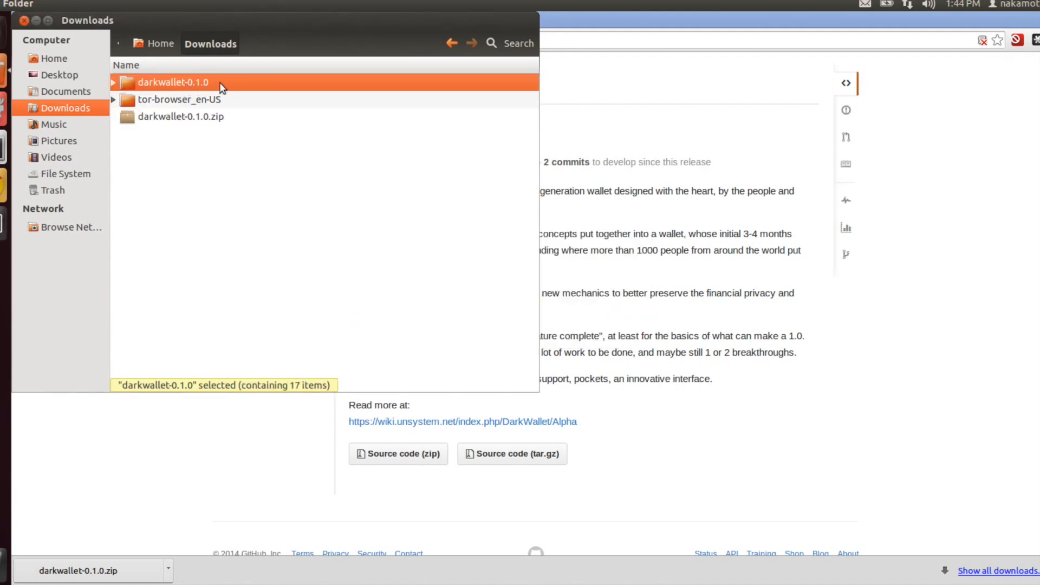
pyautogui.doubleClick(172, 82)
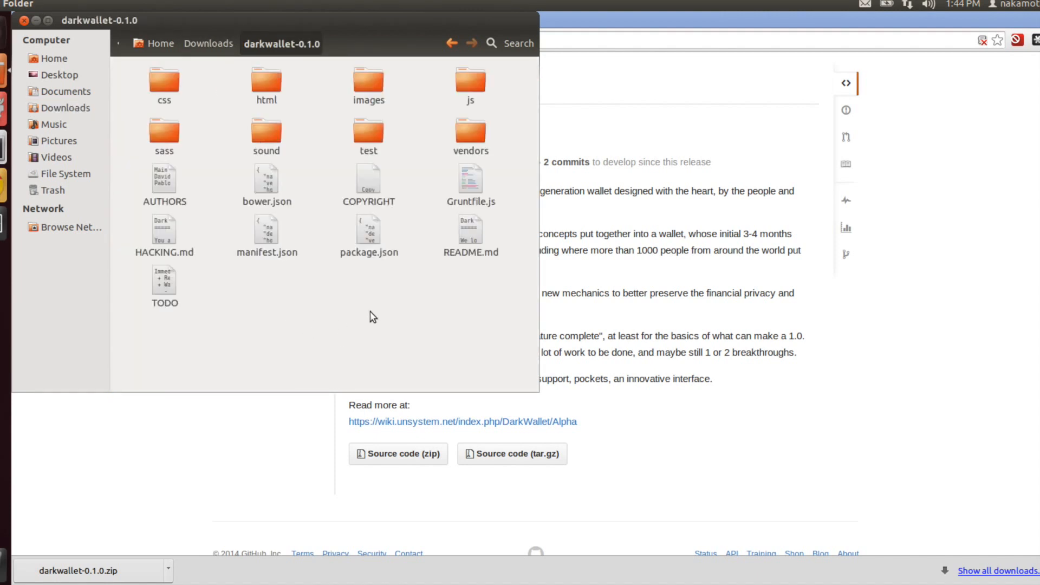
pyautogui.click(470, 228)
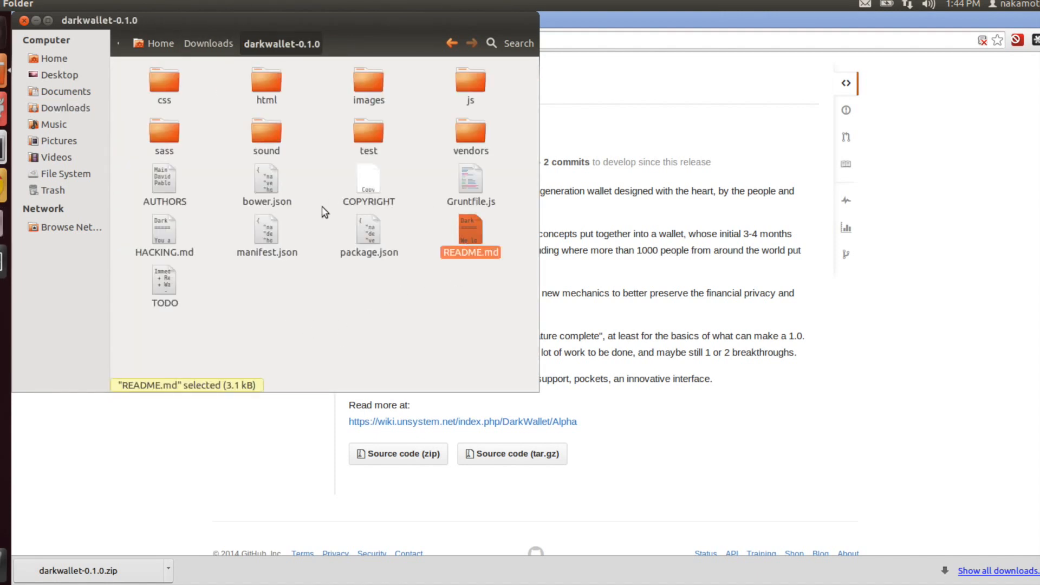
pyautogui.doubleClick(470, 225)
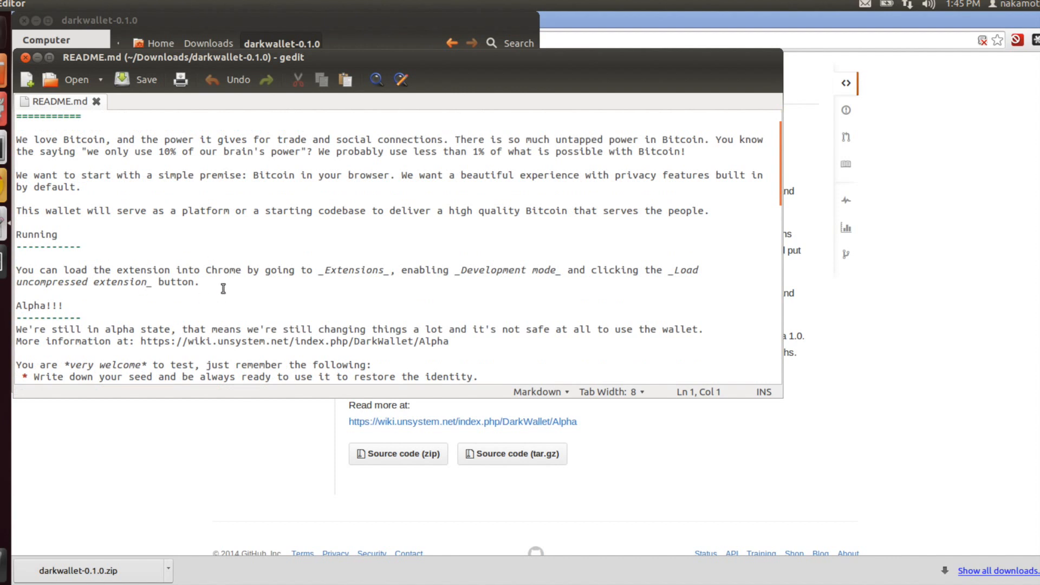
pyautogui.moveTo(225, 284)
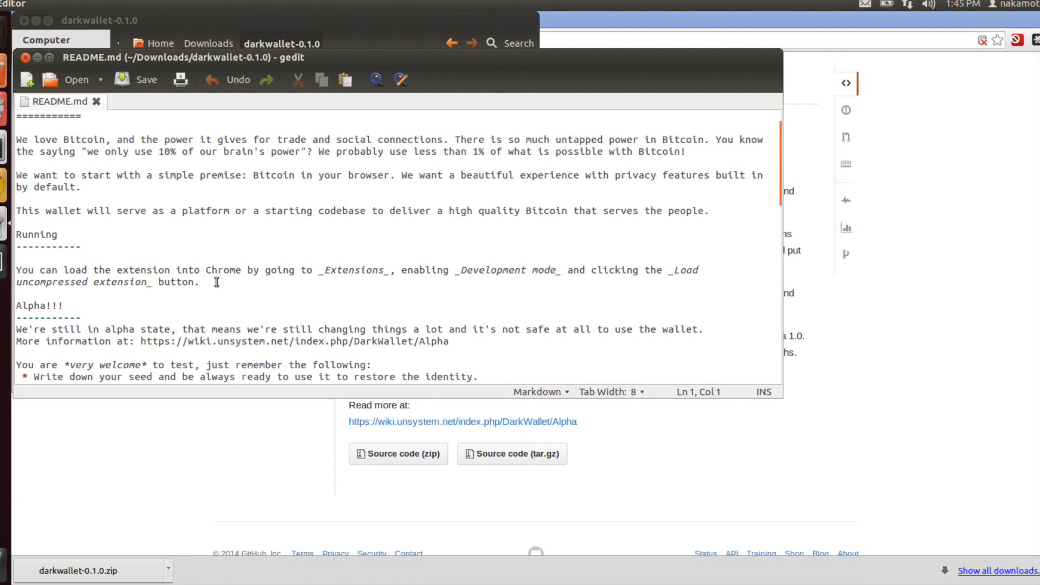
pyautogui.tripleClick(216, 271)
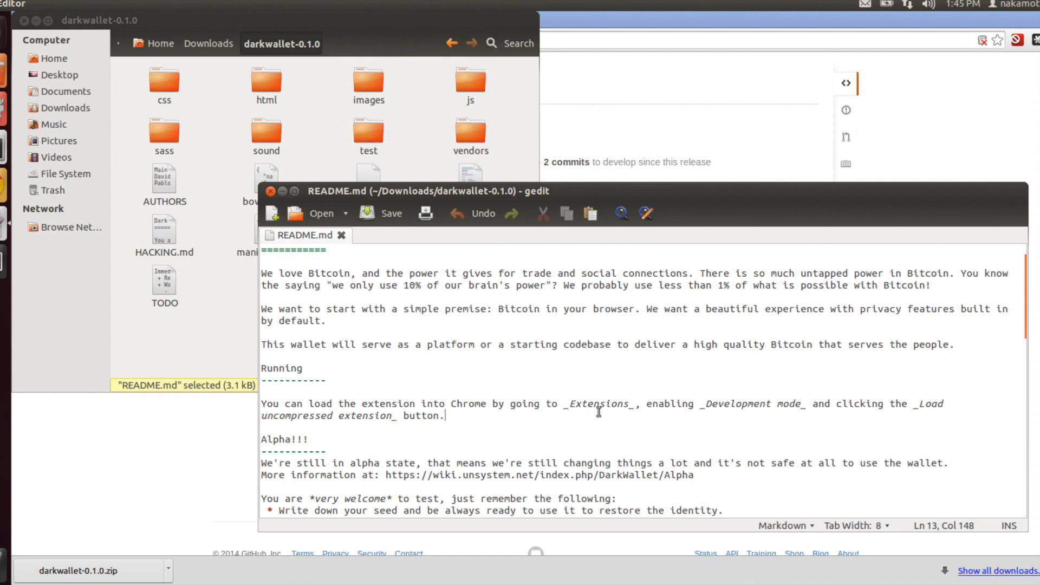
pyautogui.moveTo(708, 409)
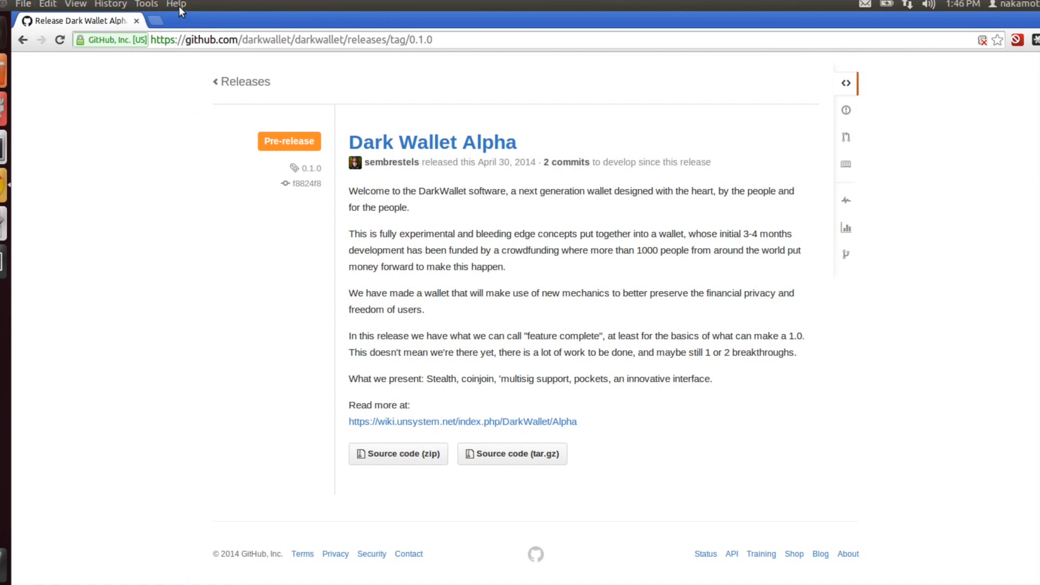
pyautogui.moveTo(152, 6)
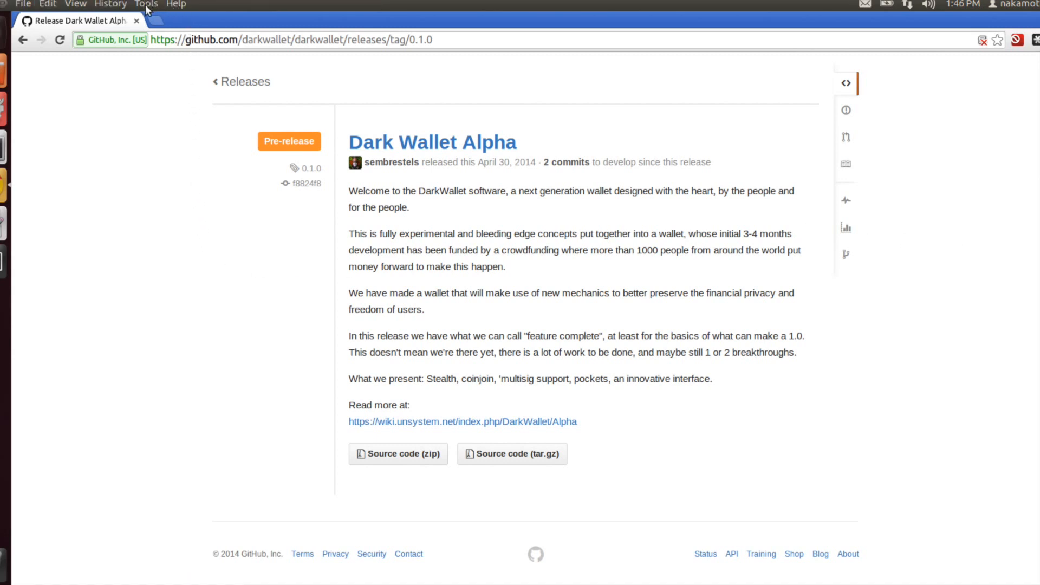
# Step: Go to Chrome's Extensions page via the Tools menu
pyautogui.click(145, 4)
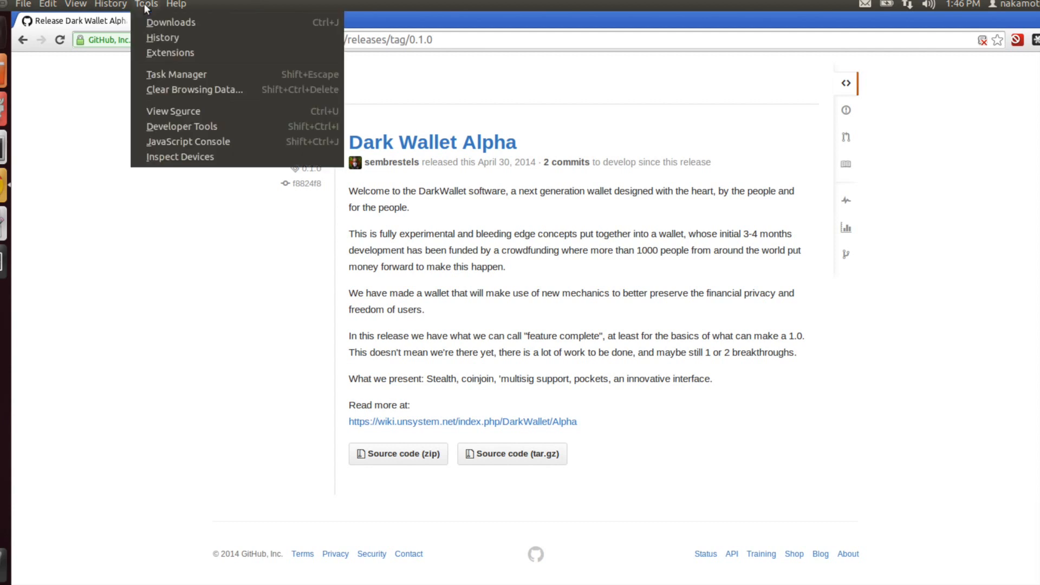
pyautogui.moveTo(169, 57)
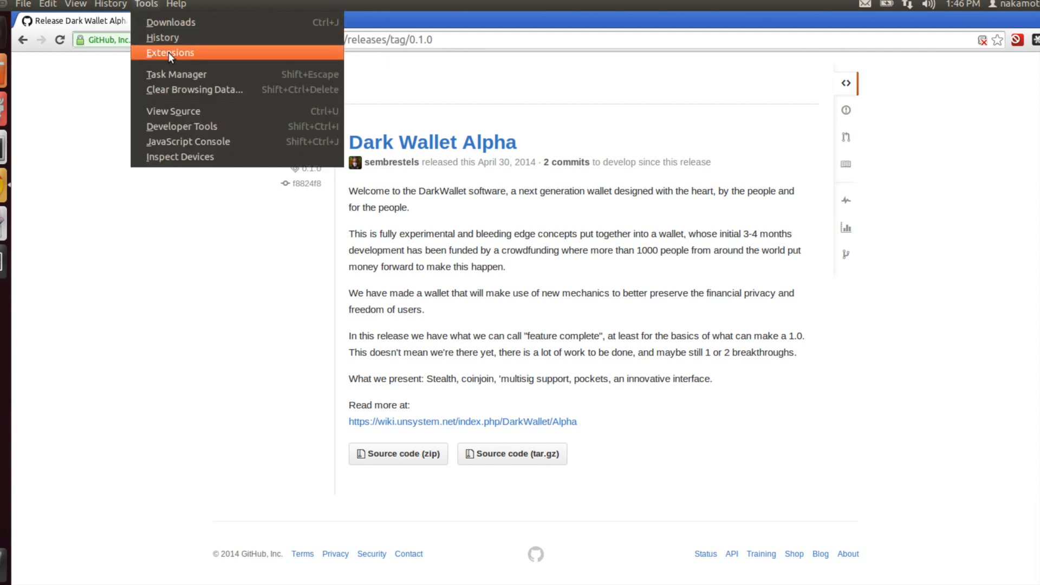
pyautogui.click(170, 52)
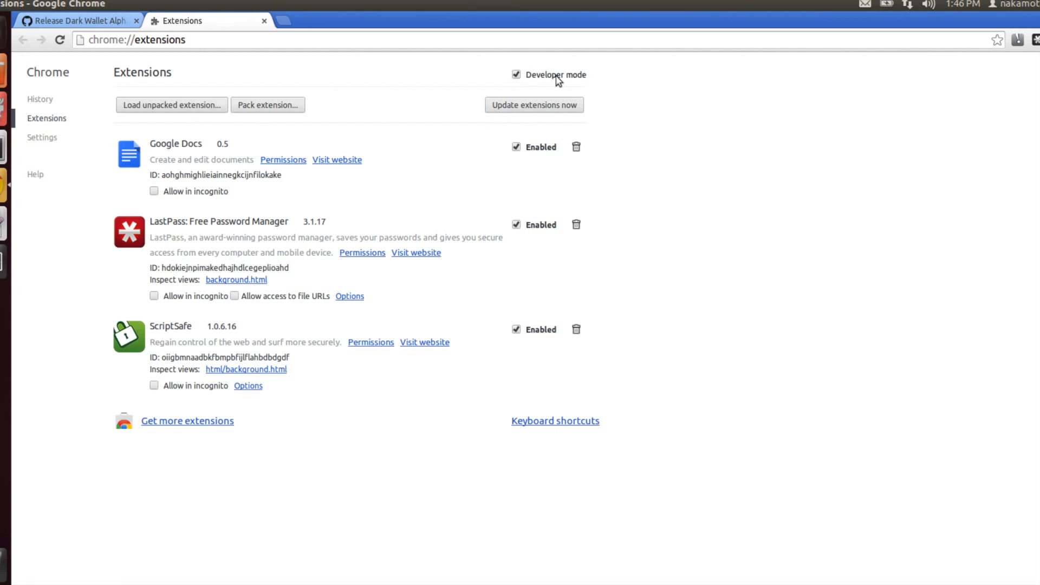
# Step: Ensure Developer mode is on and start loading an unpacked extension
pyautogui.click(516, 74)
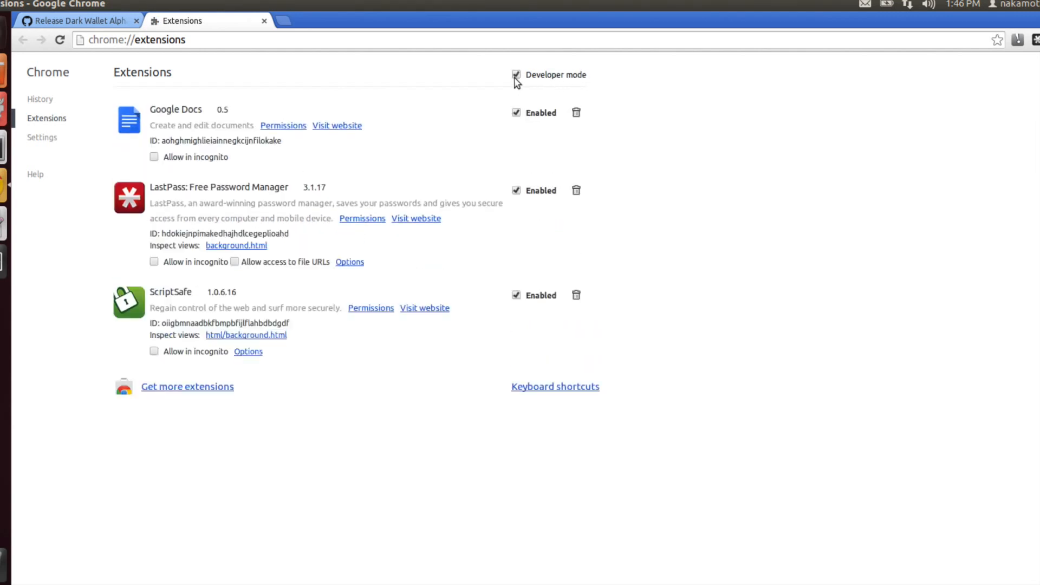
pyautogui.click(515, 75)
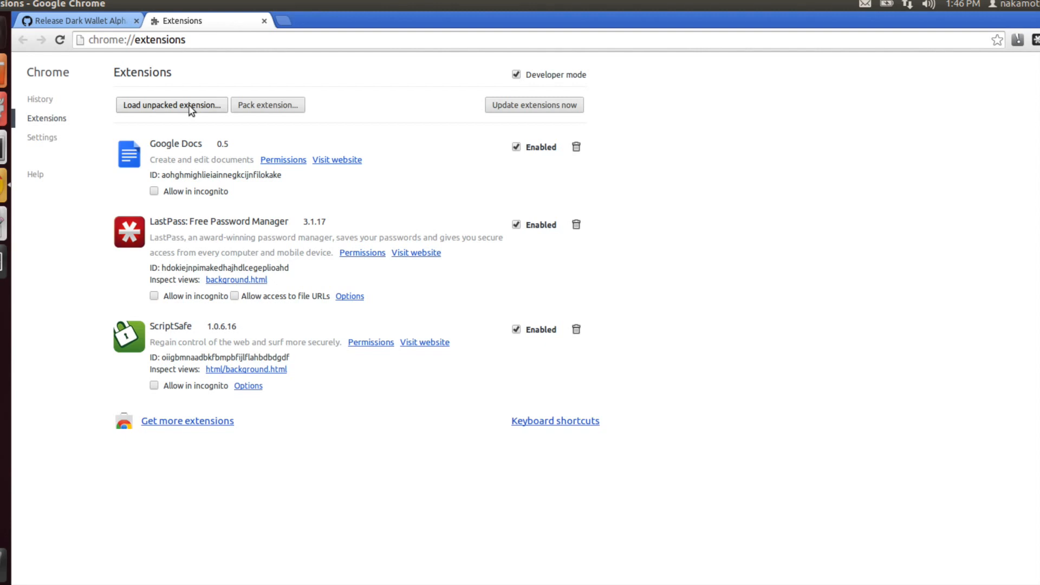
pyautogui.click(171, 105)
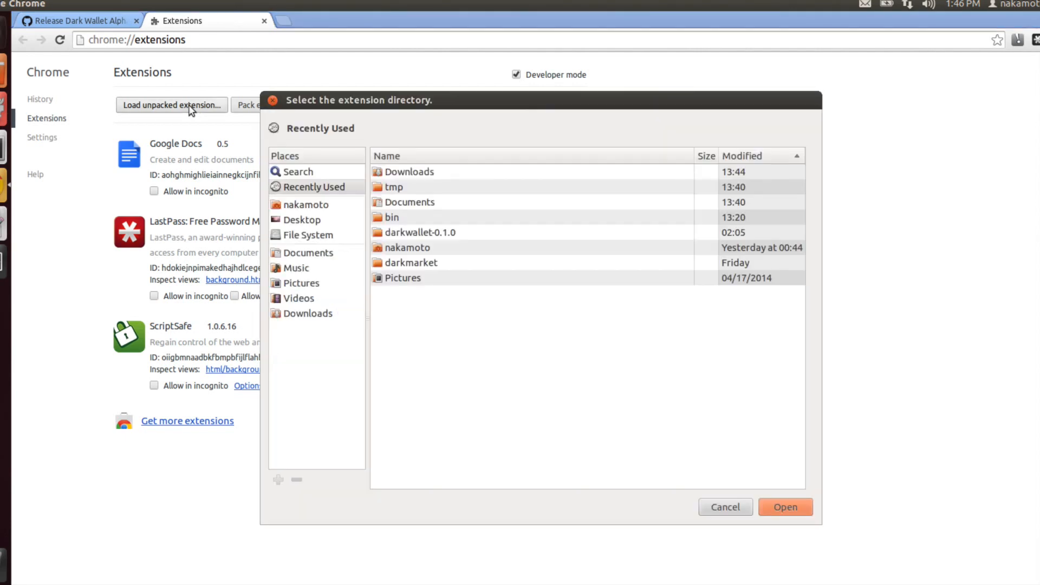
pyautogui.moveTo(470, 264)
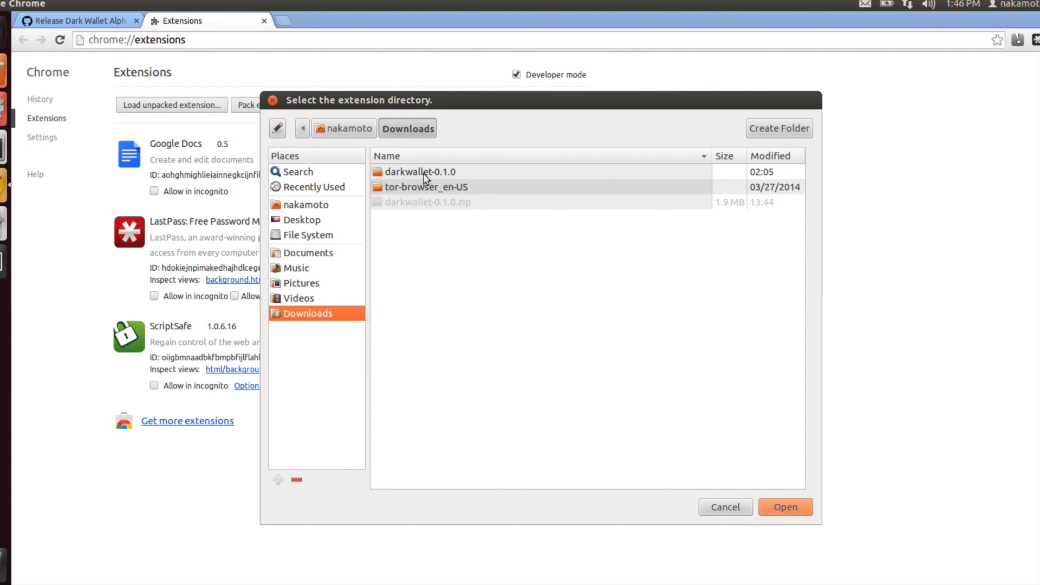
# Step: Select Downloads/darkwallet-0.1.0 as the unpacked extension directory, loading Dark Wallet 0.1.0
pyautogui.doubleClick(418, 171)
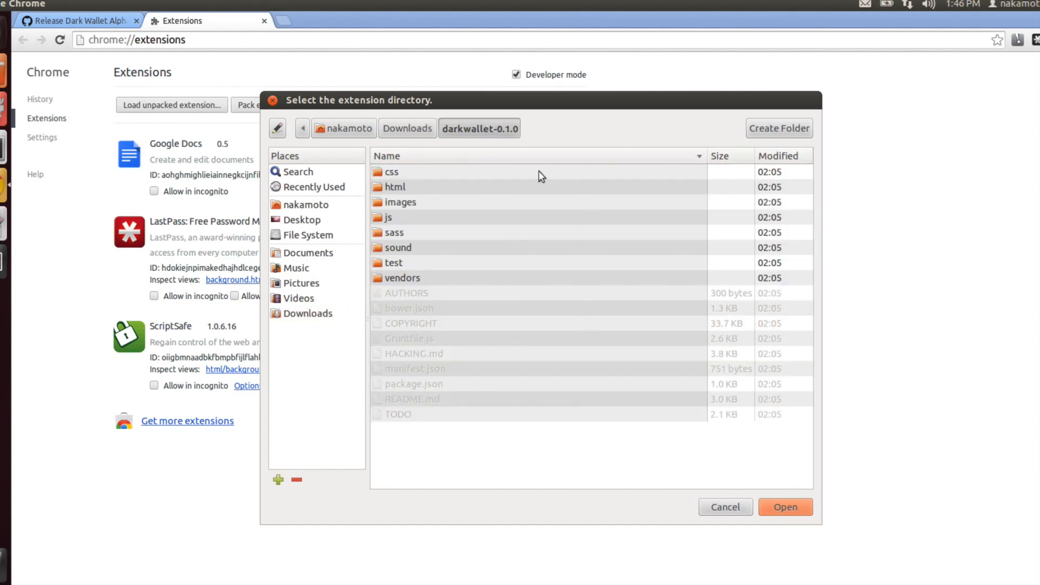
pyautogui.moveTo(543, 138)
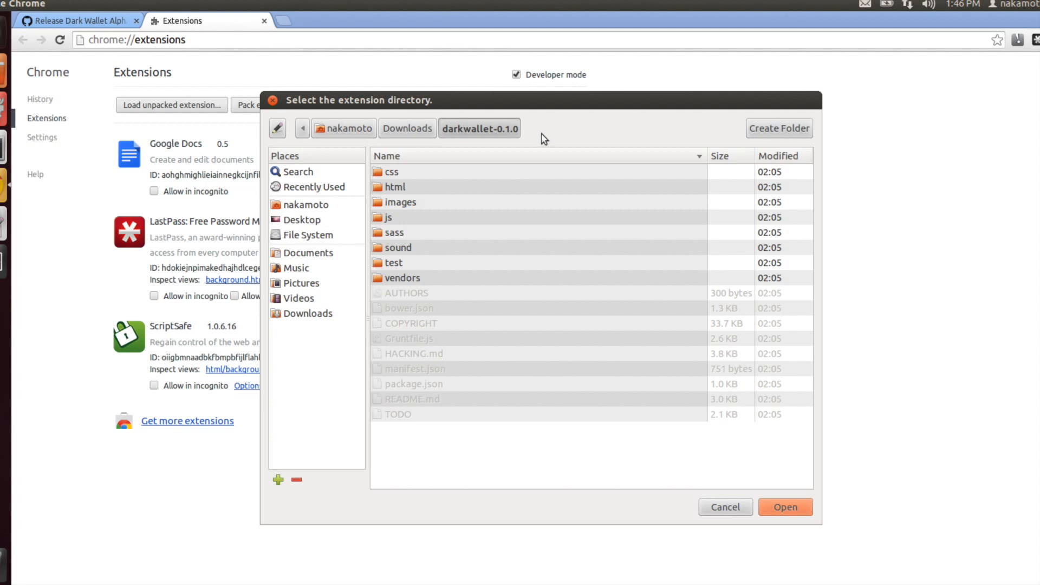
pyautogui.moveTo(438, 291)
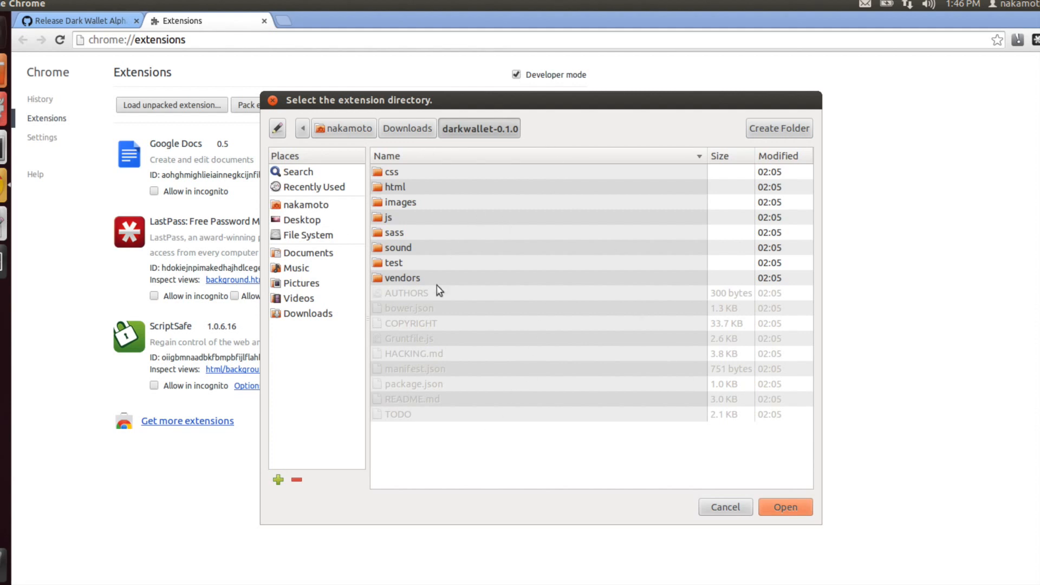
pyautogui.moveTo(480, 327)
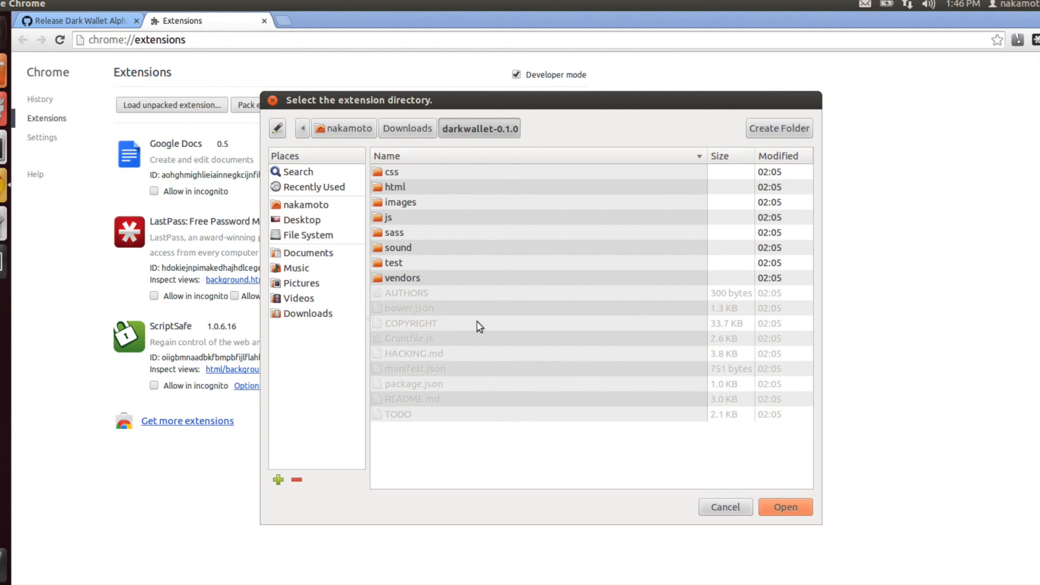
pyautogui.moveTo(710, 422)
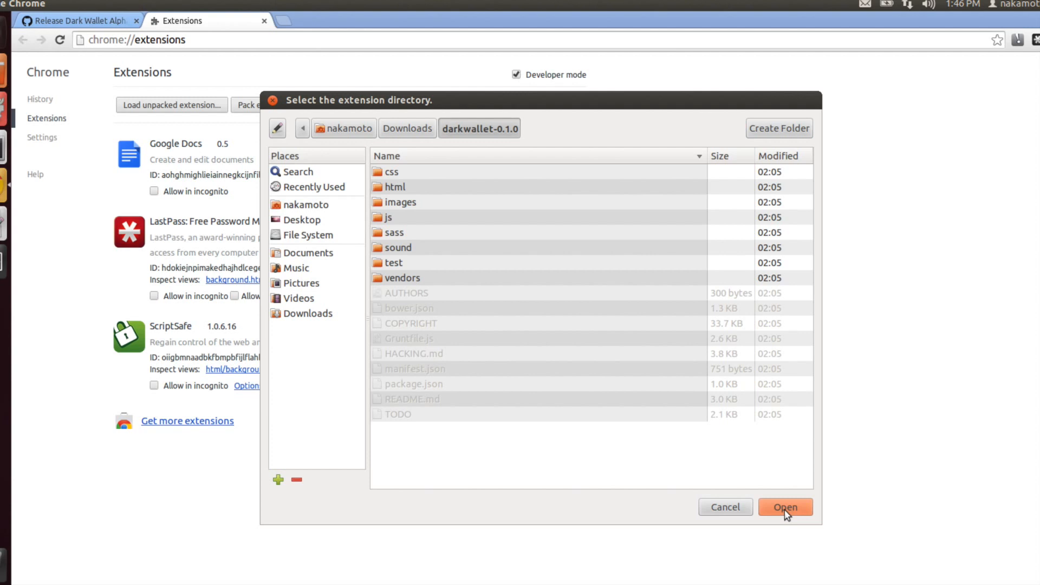
pyautogui.click(784, 507)
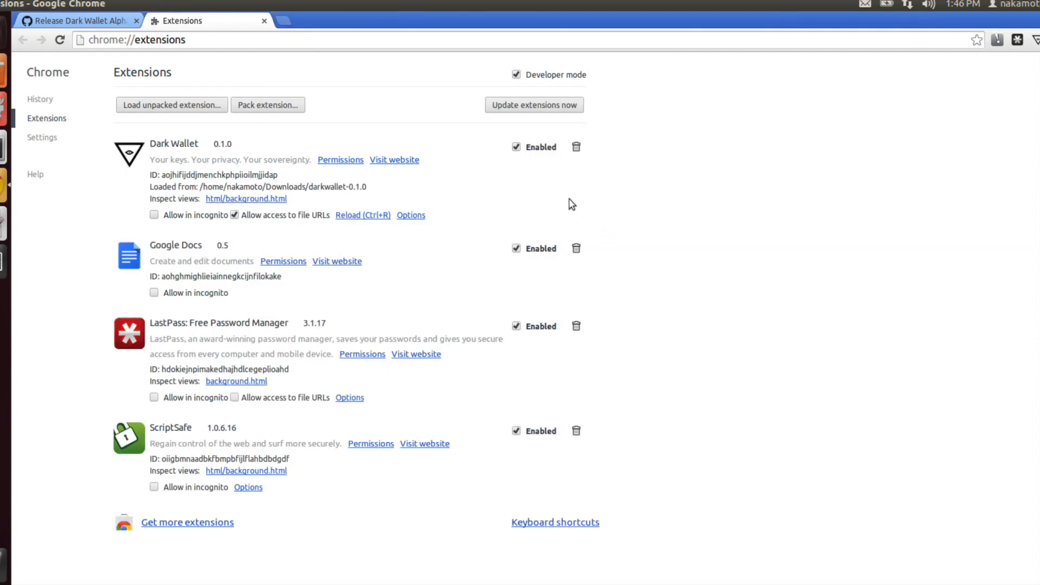
pyautogui.moveTo(184, 162)
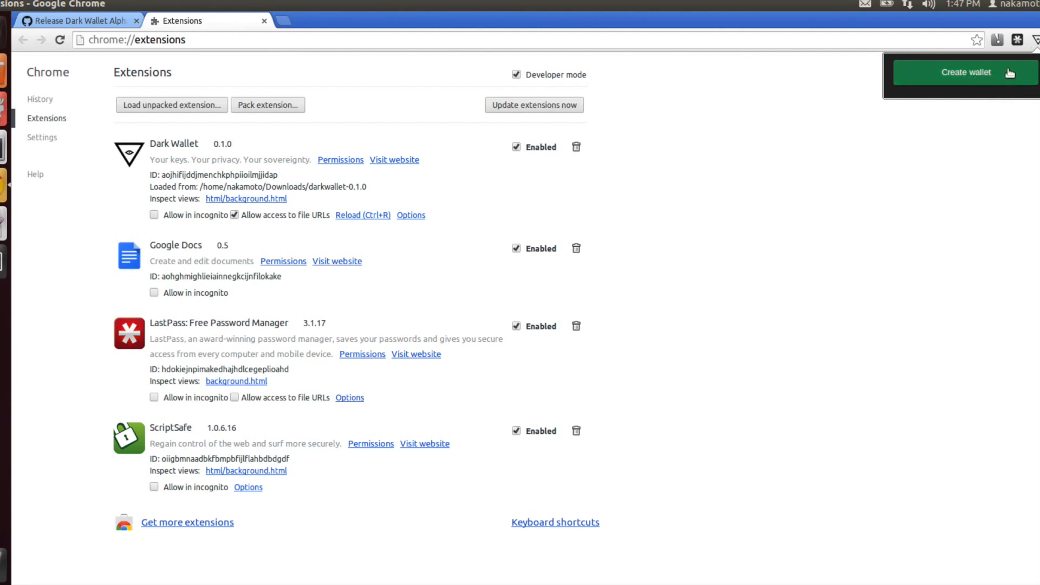
# Step: Launch Dark Wallet from its toolbar icon to reach the new-wallet page
pyautogui.click(967, 72)
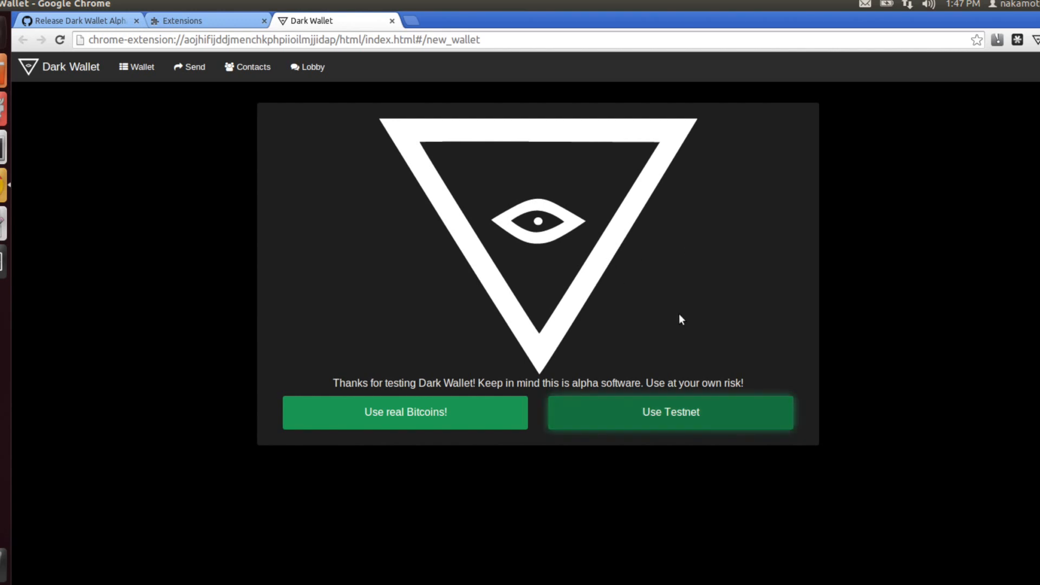
pyautogui.moveTo(665, 303)
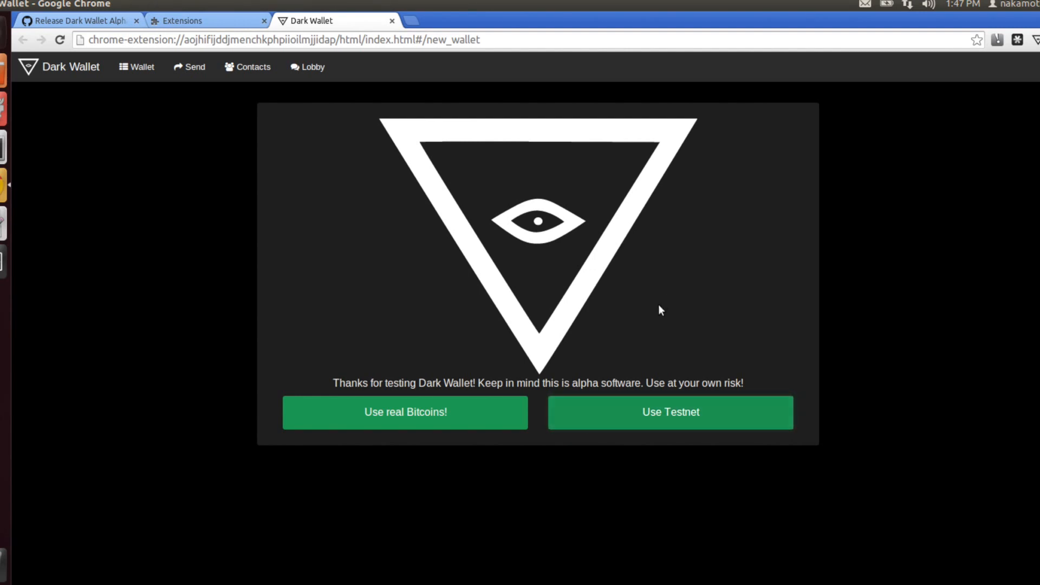
pyautogui.moveTo(451, 414)
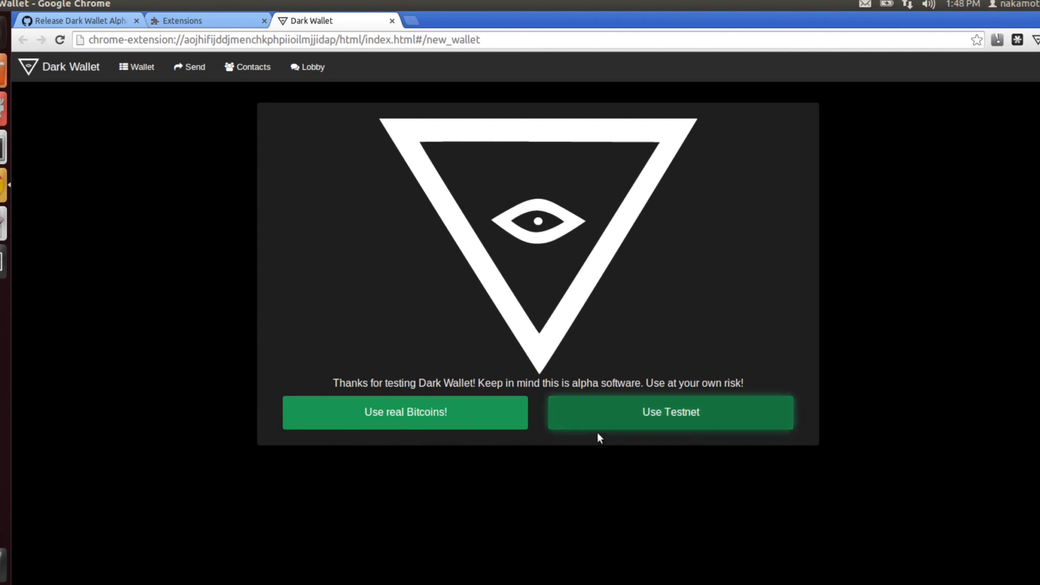
# Step: Choose 'Use Testnet' for the new wallet
pyautogui.click(669, 412)
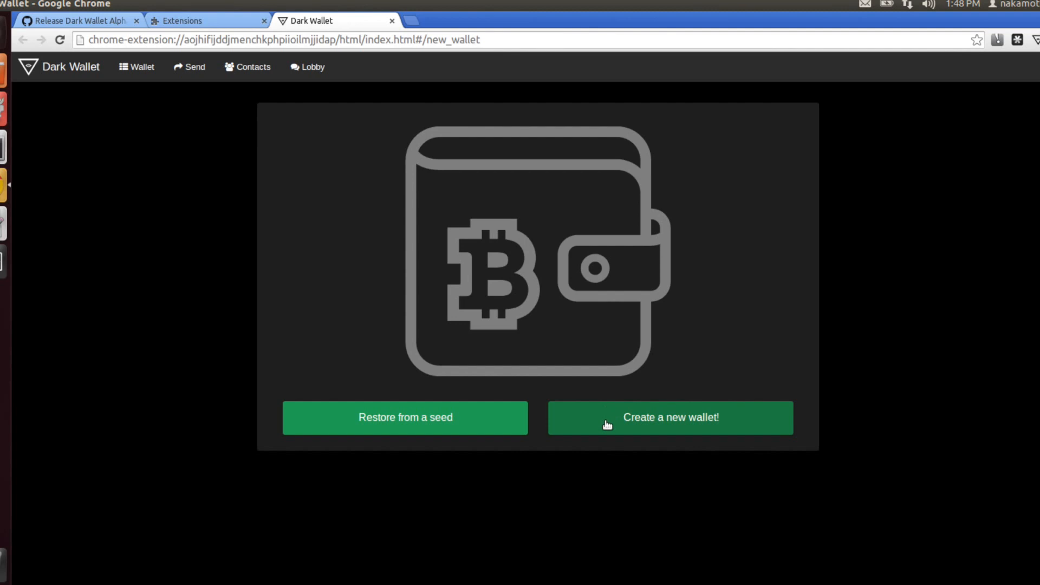
pyautogui.moveTo(597, 427)
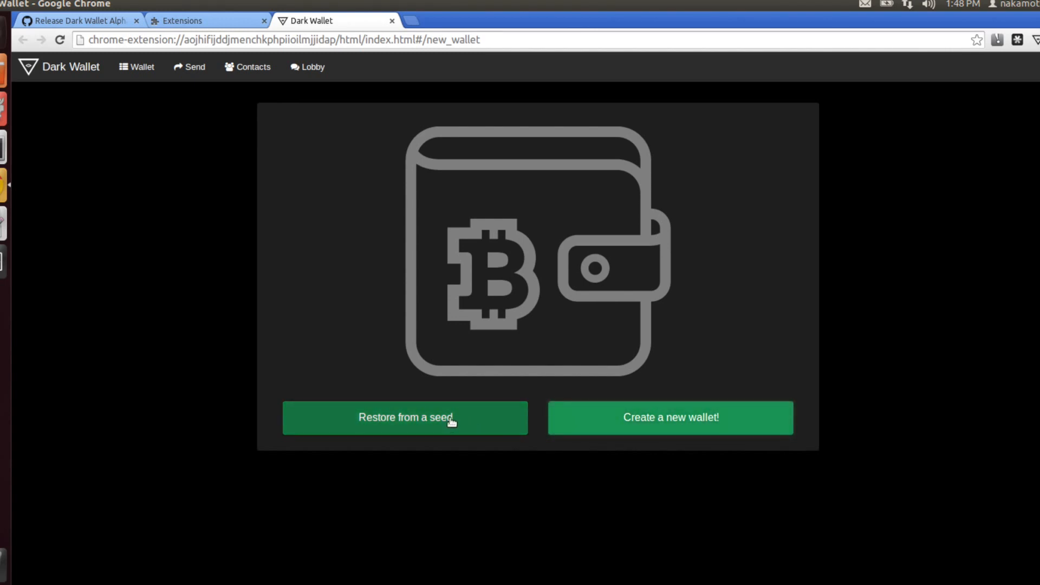
pyautogui.moveTo(433, 459)
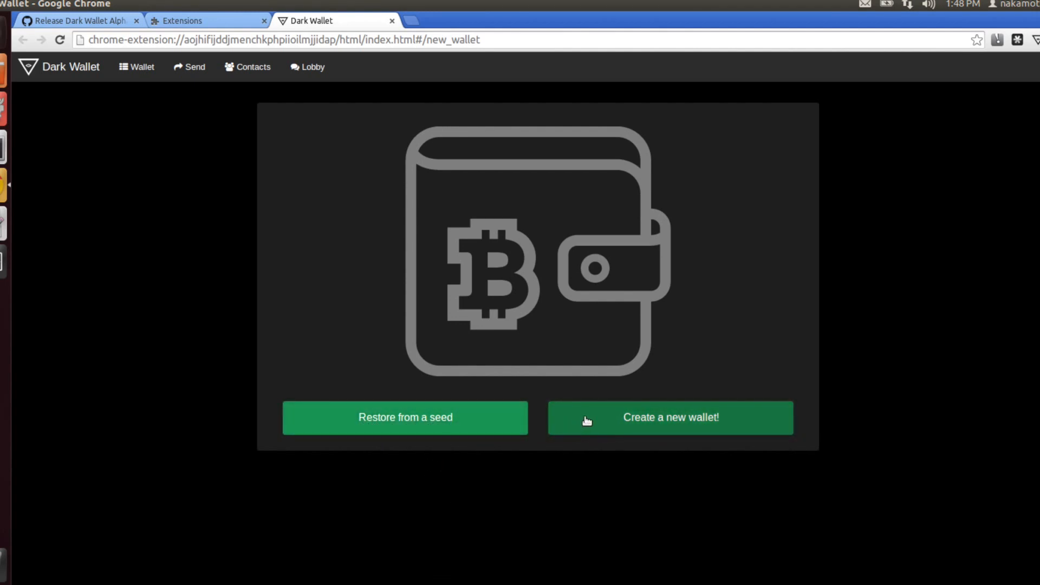
# Step: Create a new wallet named with 'satoshi' and a password, continuing to the seed page
pyautogui.click(671, 418)
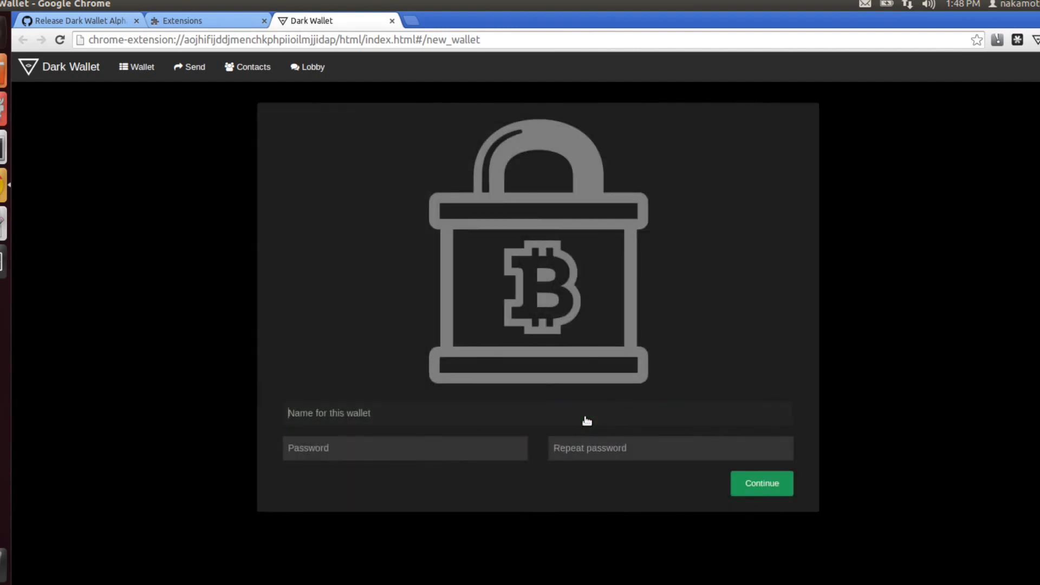
pyautogui.write("satoshi's wallet")
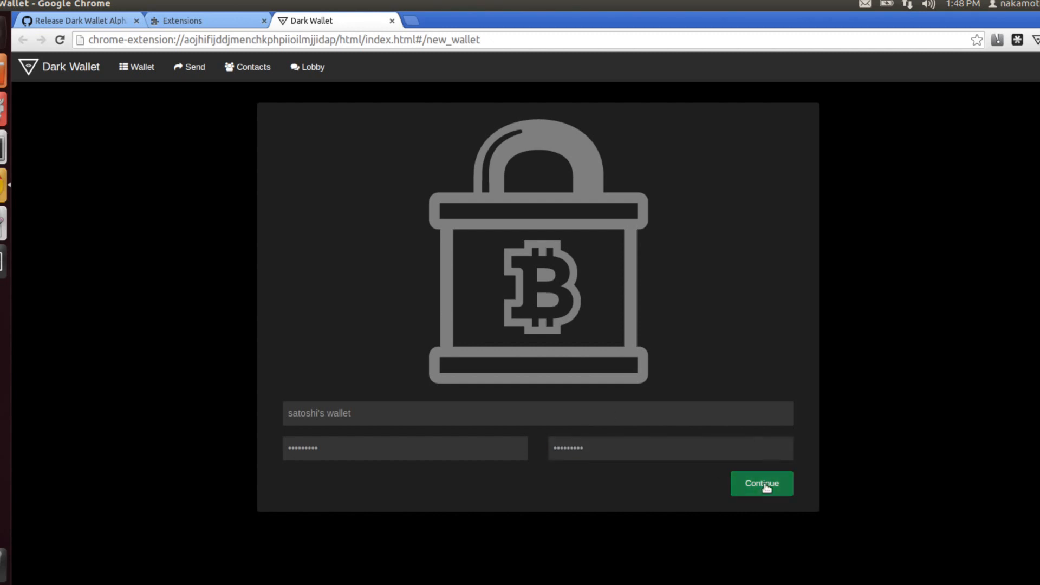
pyautogui.click(761, 483)
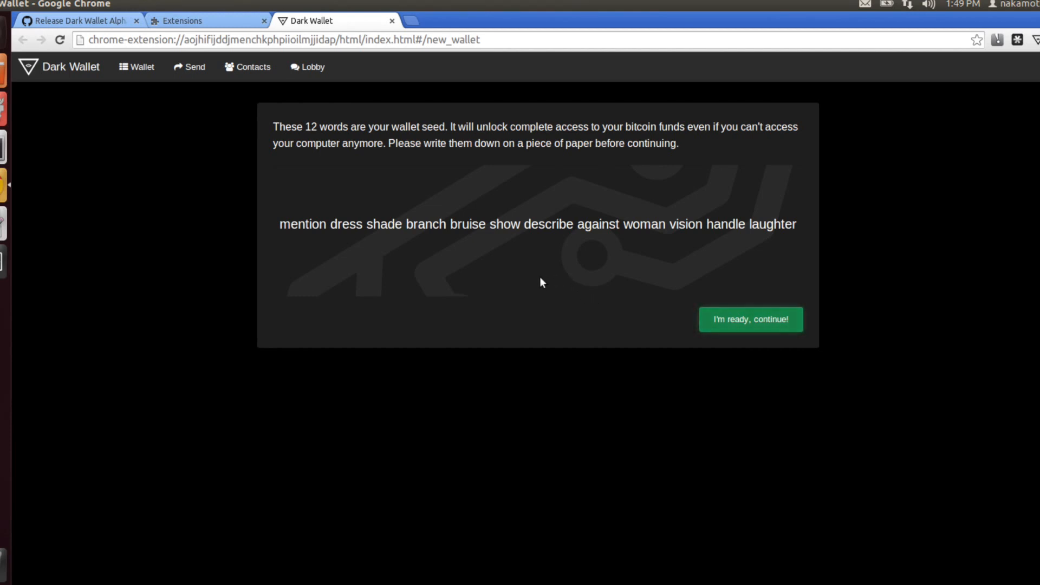
pyautogui.moveTo(538, 281)
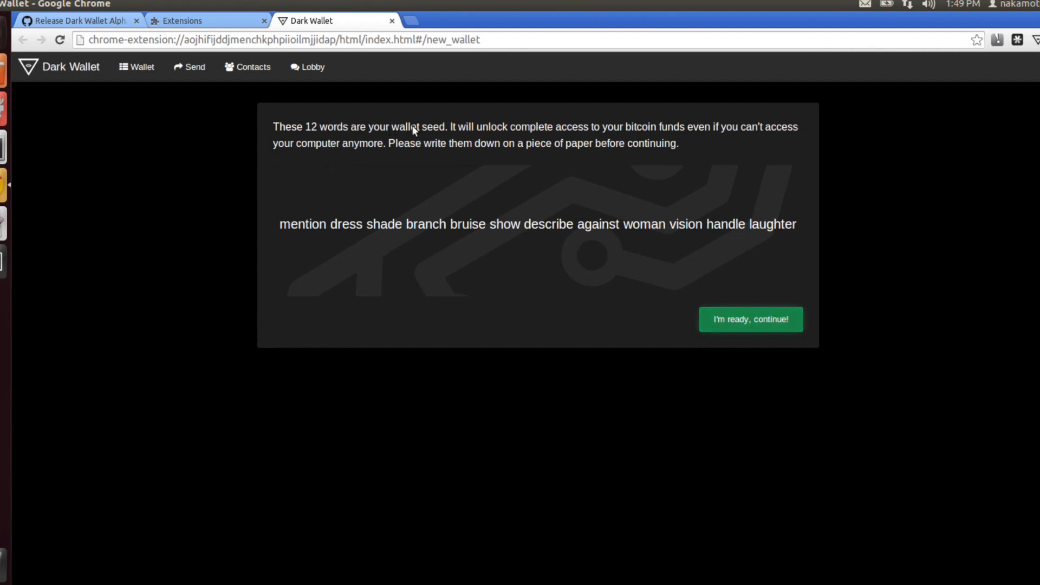
pyautogui.moveTo(321, 249)
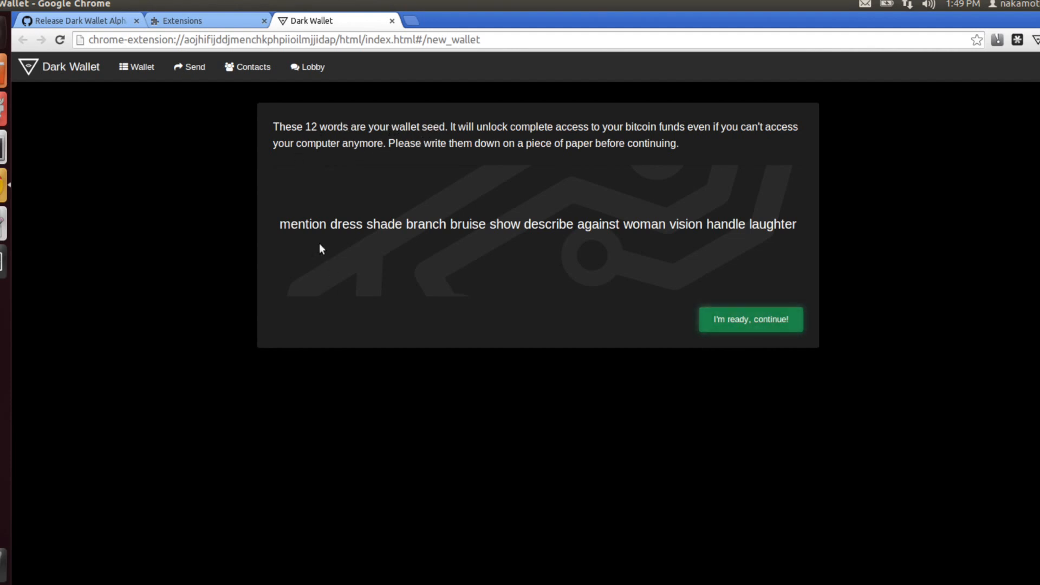
# Step: Select and copy the full twelve-word wallet seed
pyautogui.moveTo(280, 223); pyautogui.dragTo(402, 223)
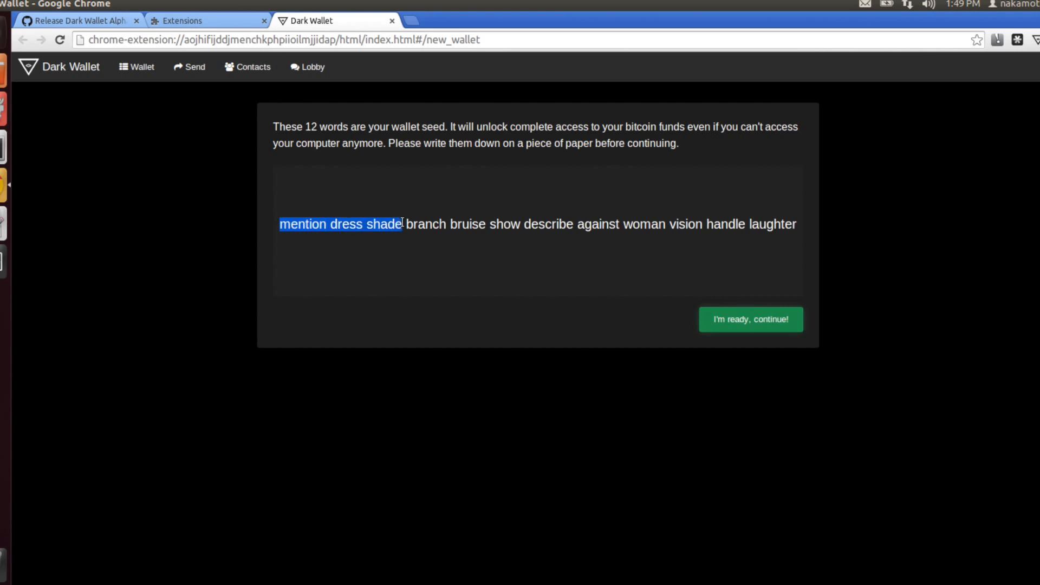
pyautogui.moveTo(403, 223); pyautogui.dragTo(796, 223)
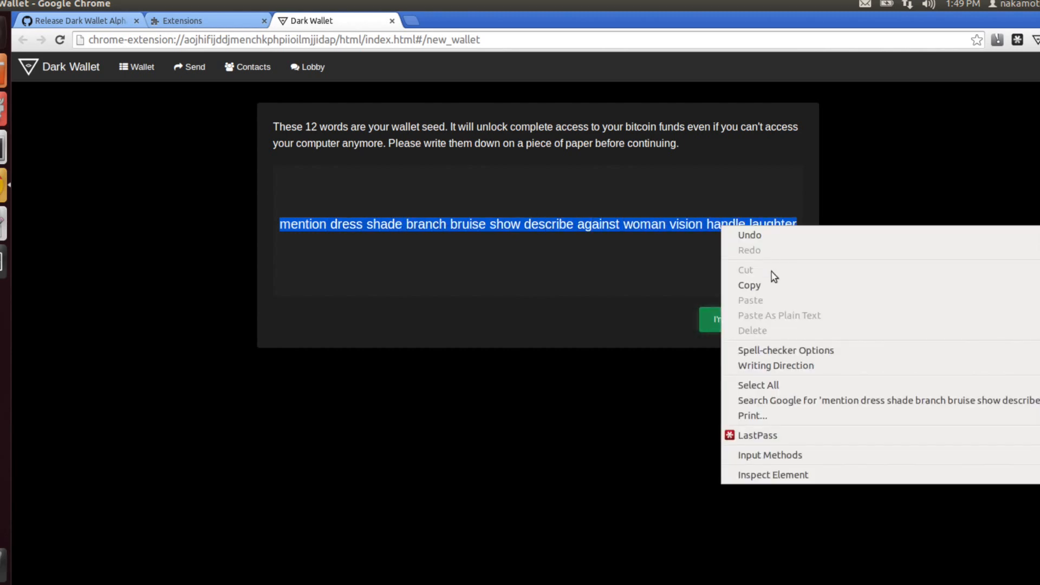
pyautogui.click(730, 267)
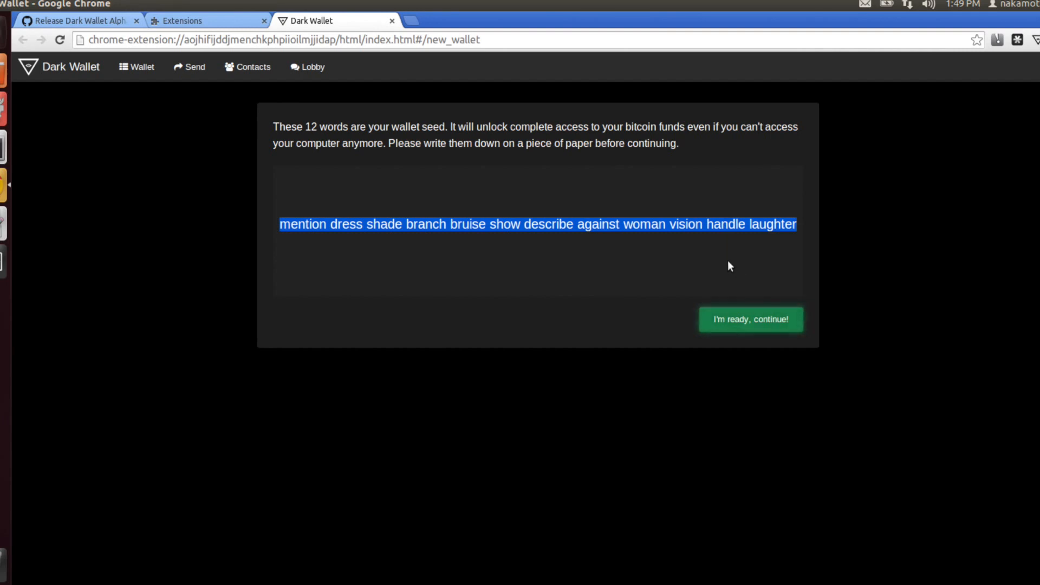
pyautogui.moveTo(696, 252)
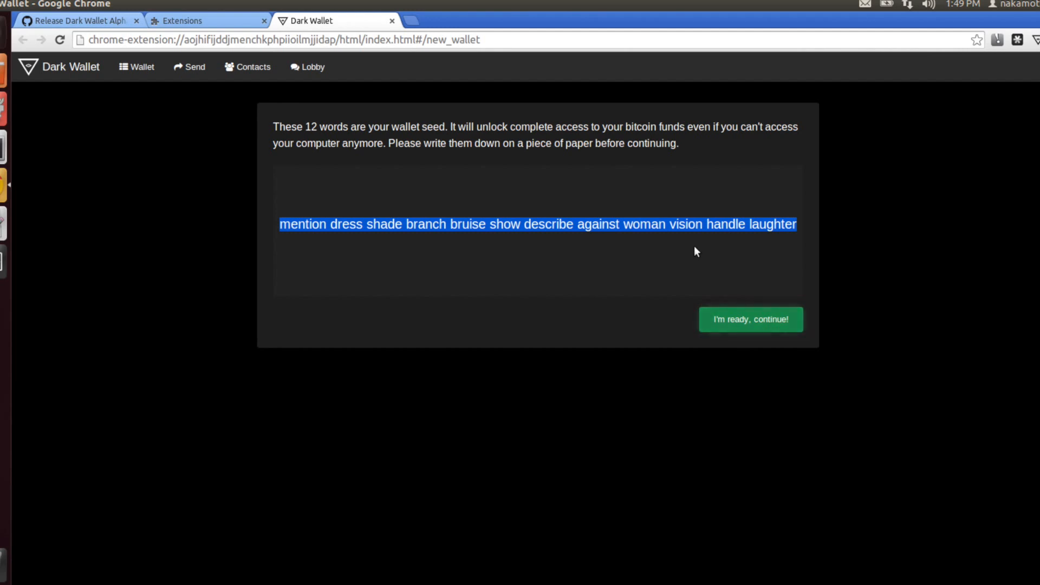
pyautogui.moveTo(702, 264)
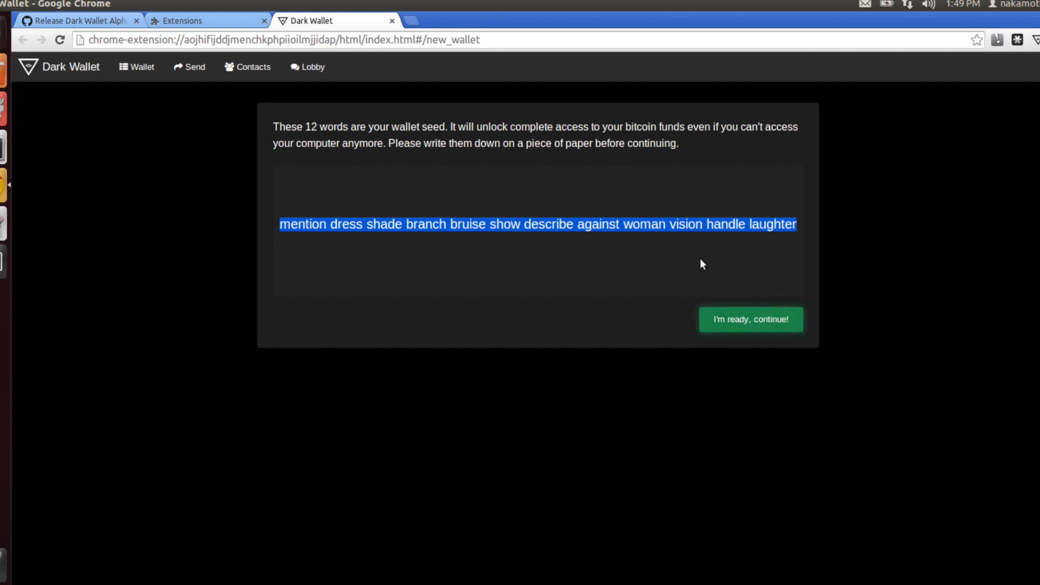
pyautogui.moveTo(364, 371)
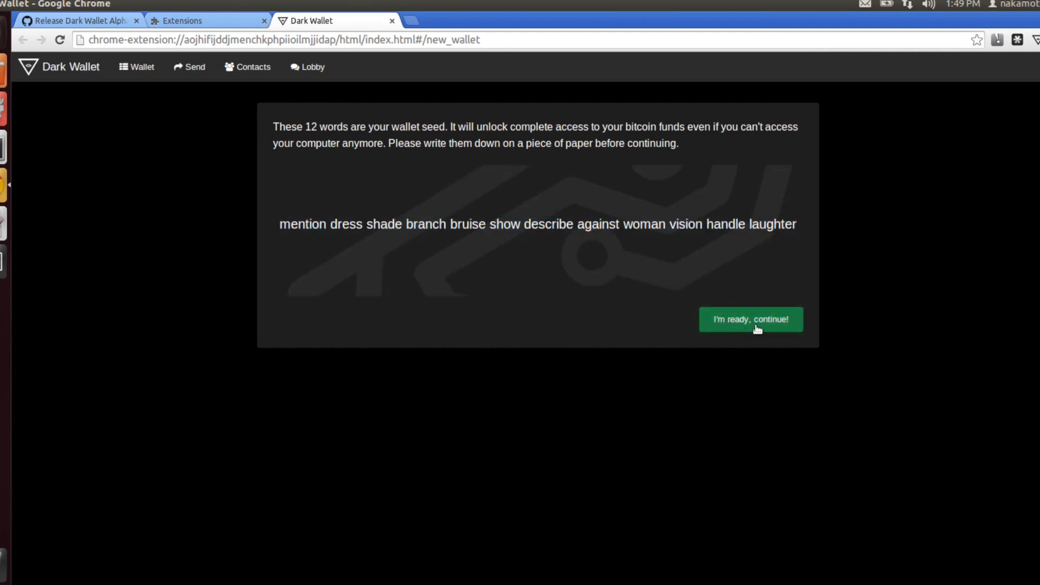
pyautogui.click(751, 319)
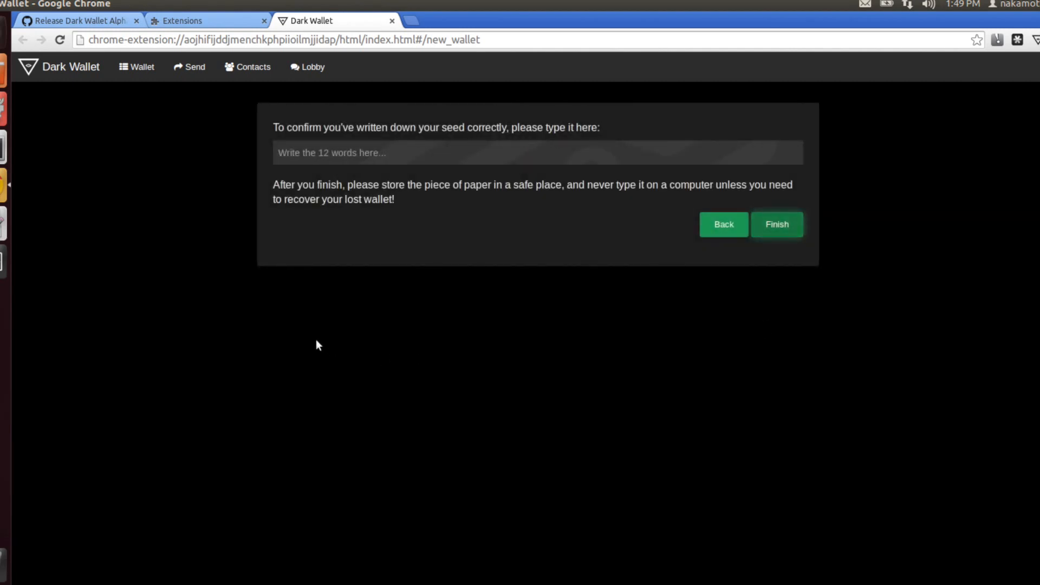
pyautogui.moveTo(107, 279)
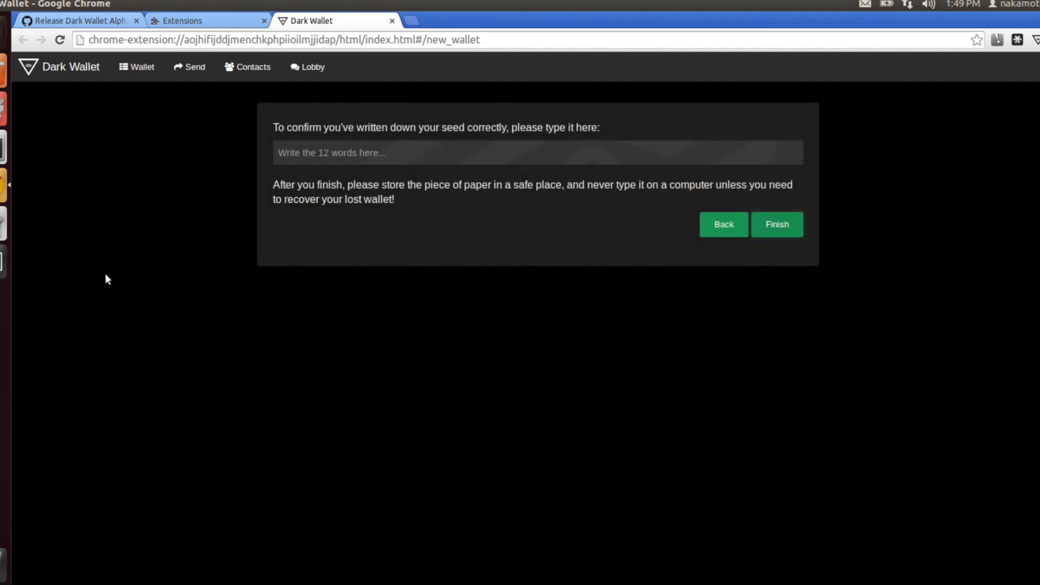
pyautogui.write('mention dress shade branch bruise show describe against woman vision handle laughter')
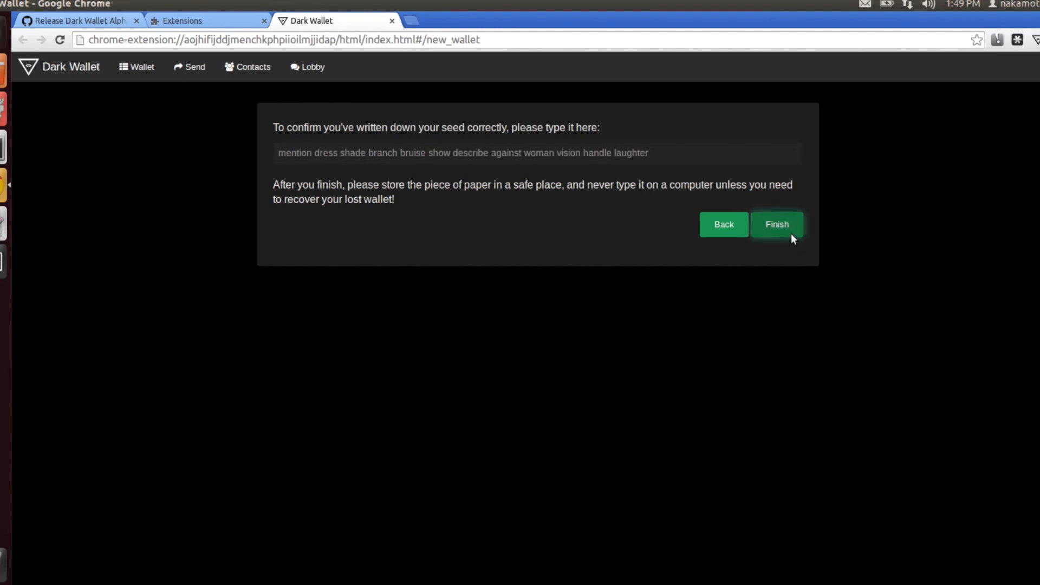
pyautogui.click(778, 224)
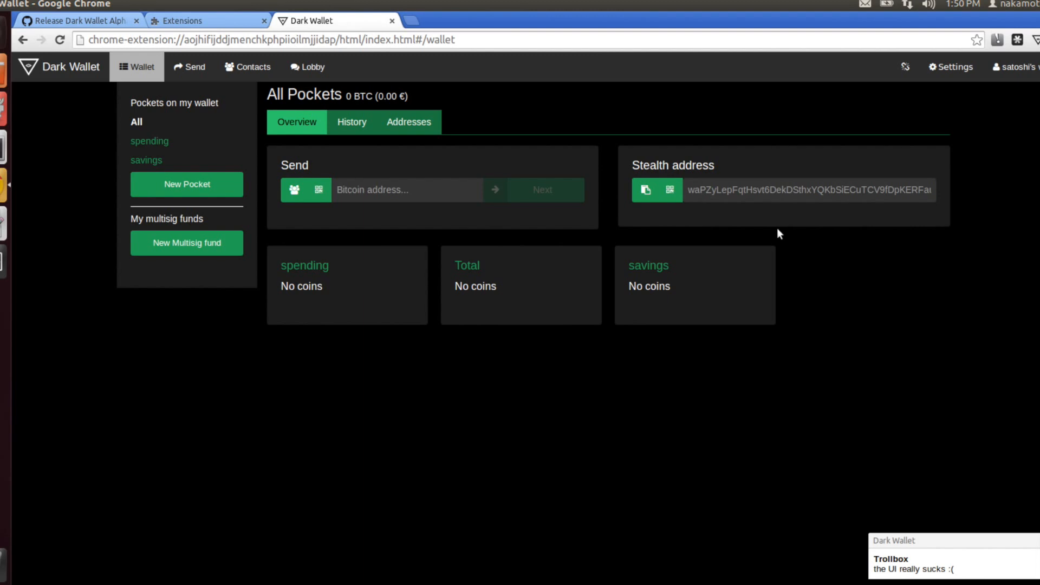
pyautogui.moveTo(778, 238)
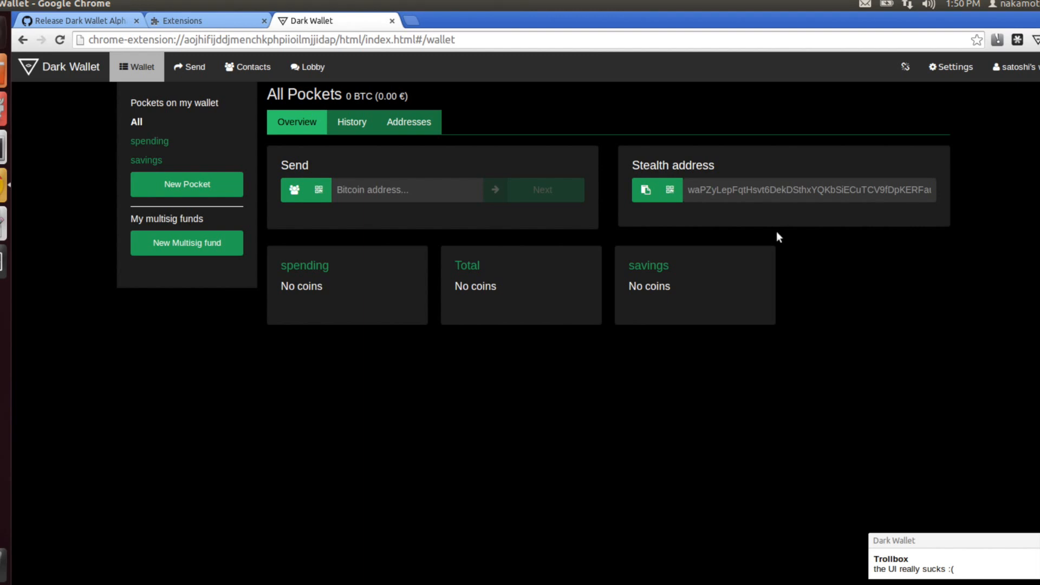